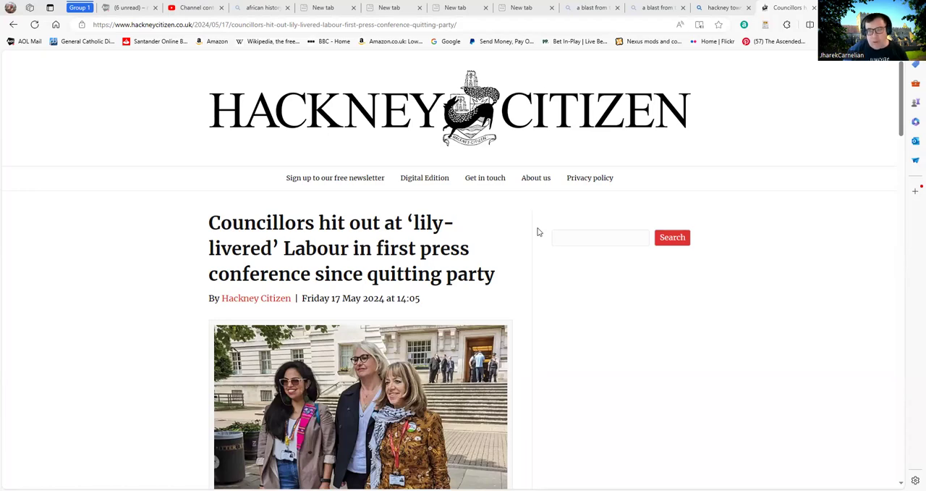
Scroll to the paragraphs on the Town Hall press conference and the 'fiery statement' link.
{"action": "scroll", "scroll_direction": "down", "scroll_amount": 3}
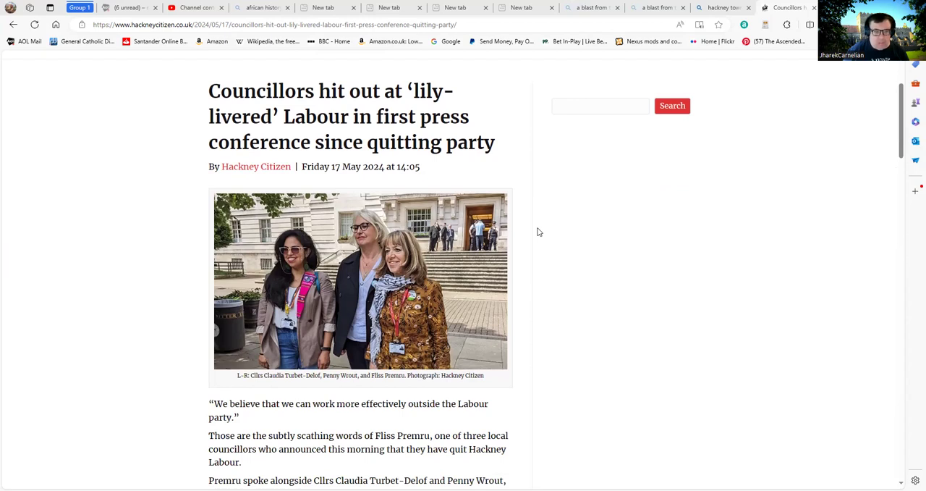
{"action": "mouse_move", "coordinate": [405, 295]}
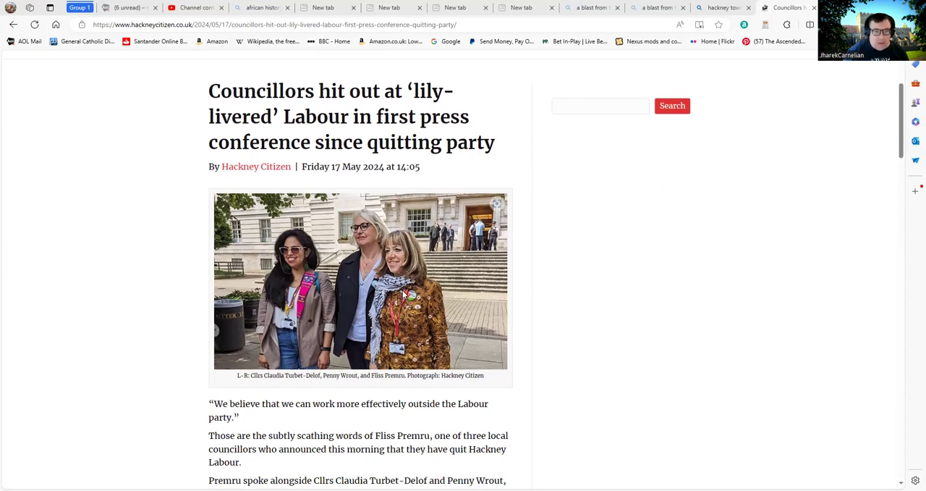
{"action": "mouse_move", "coordinate": [386, 273]}
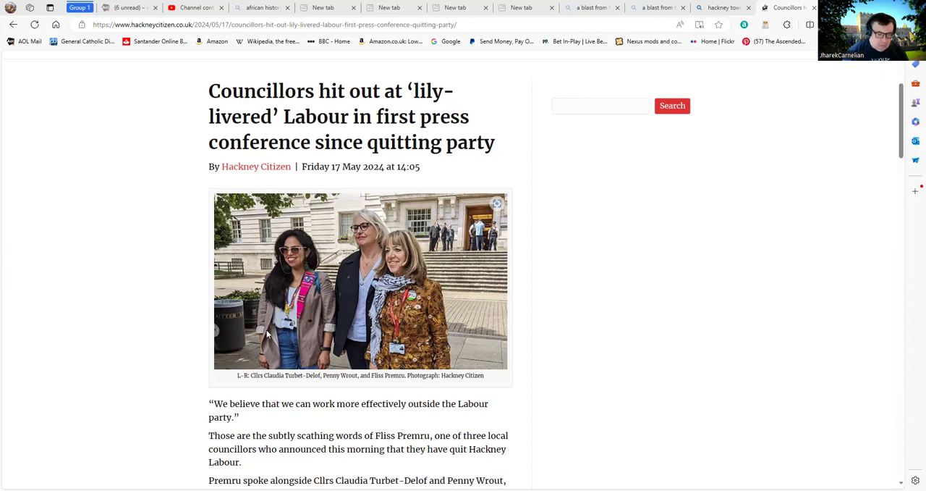
{"action": "mouse_move", "coordinate": [298, 389]}
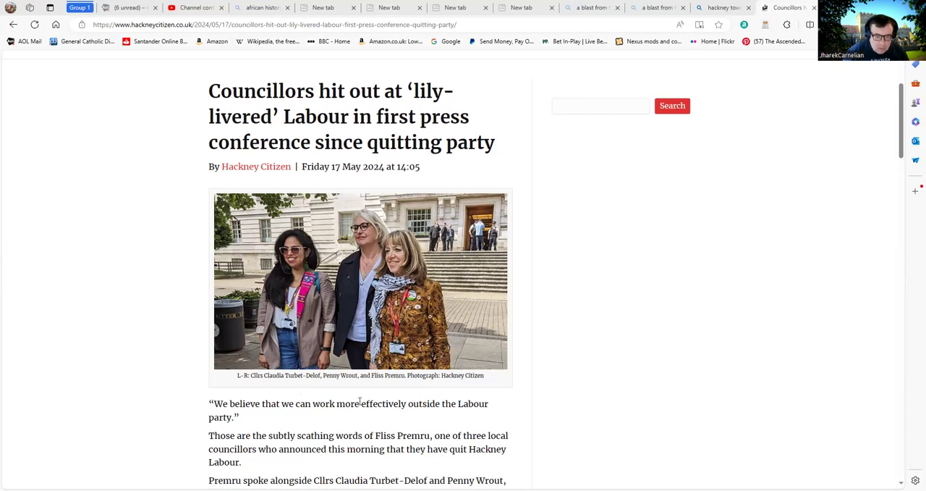
{"action": "mouse_move", "coordinate": [496, 201]}
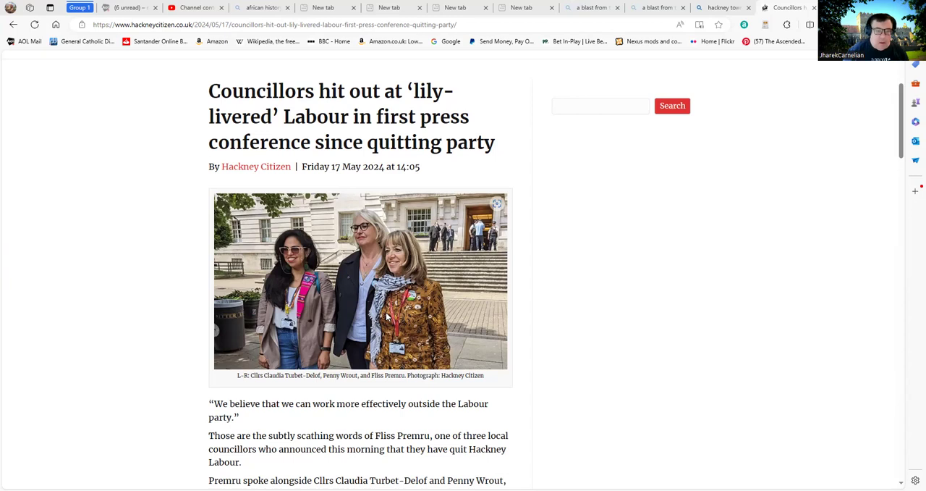
{"action": "scroll", "scroll_direction": "down", "scroll_amount": 3}
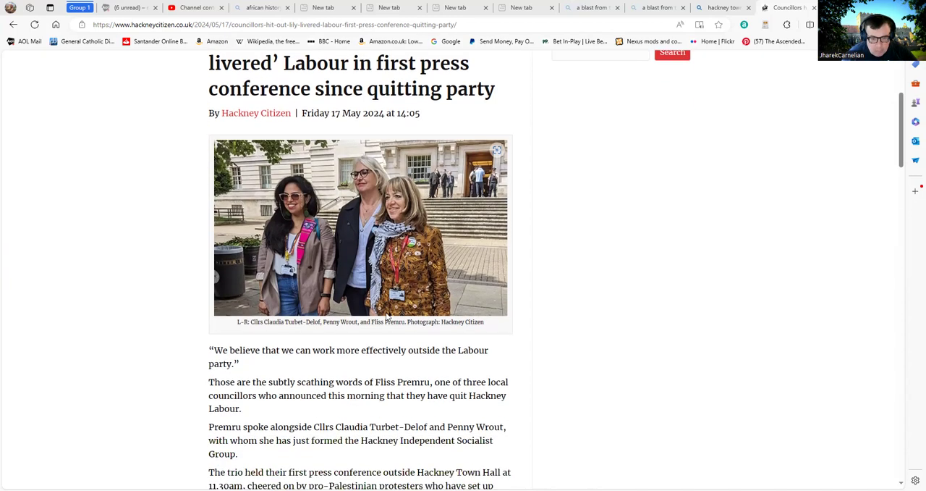
{"action": "scroll", "scroll_direction": "down", "scroll_amount": 3}
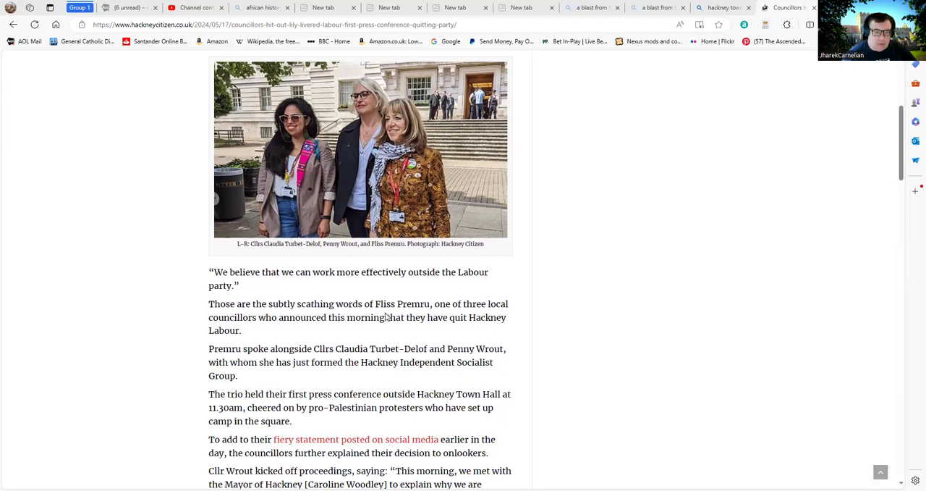
{"action": "mouse_move", "coordinate": [378, 337]}
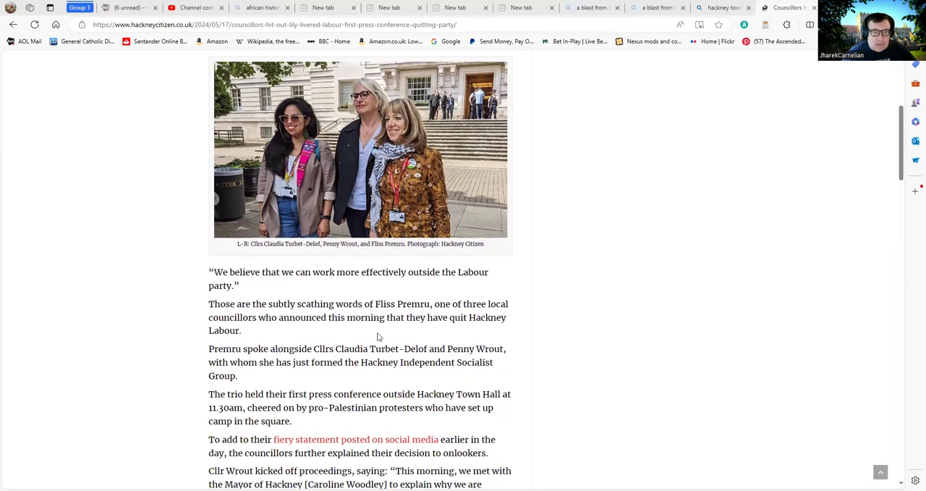
{"action": "mouse_move", "coordinate": [285, 336]}
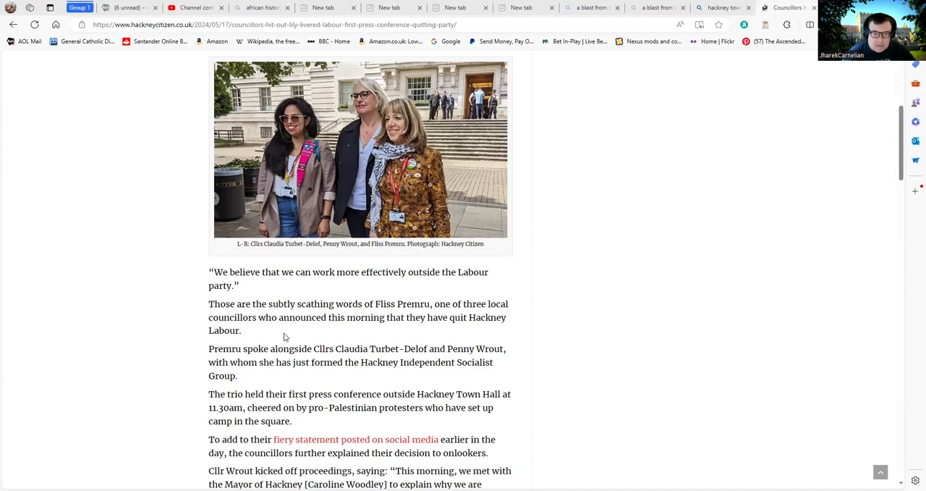
{"action": "mouse_move", "coordinate": [336, 357]}
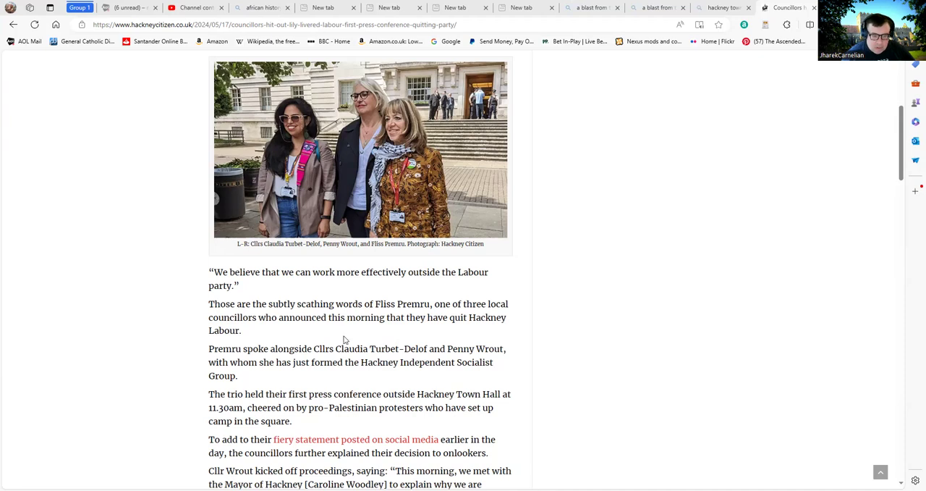
{"action": "mouse_move", "coordinate": [351, 367]}
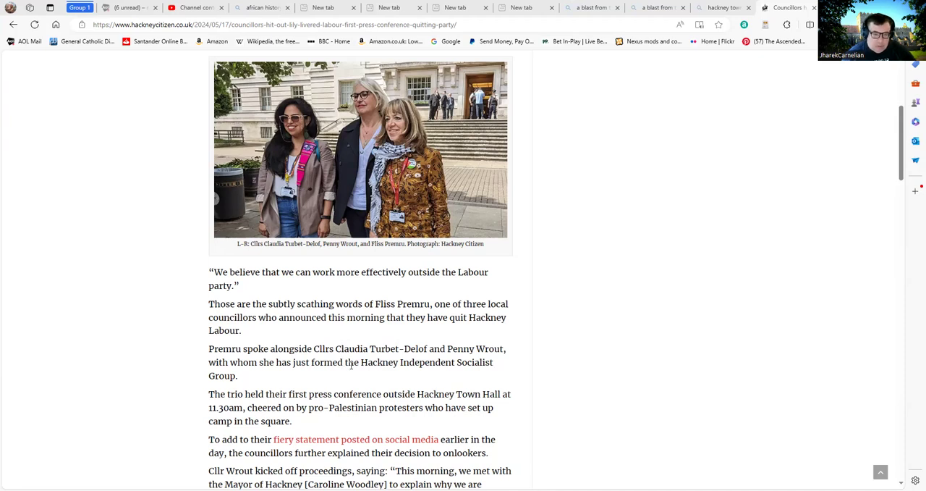
{"action": "mouse_move", "coordinate": [370, 396]}
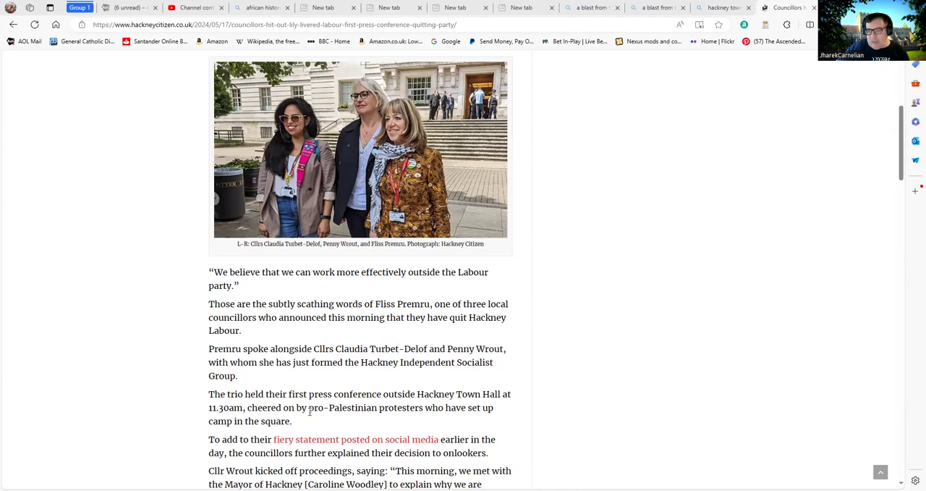
Scroll down to Cllr Wrout's quotes on Labour's national policies and its stance on Gaza.
{"action": "scroll", "scroll_direction": "down", "scroll_amount": 3}
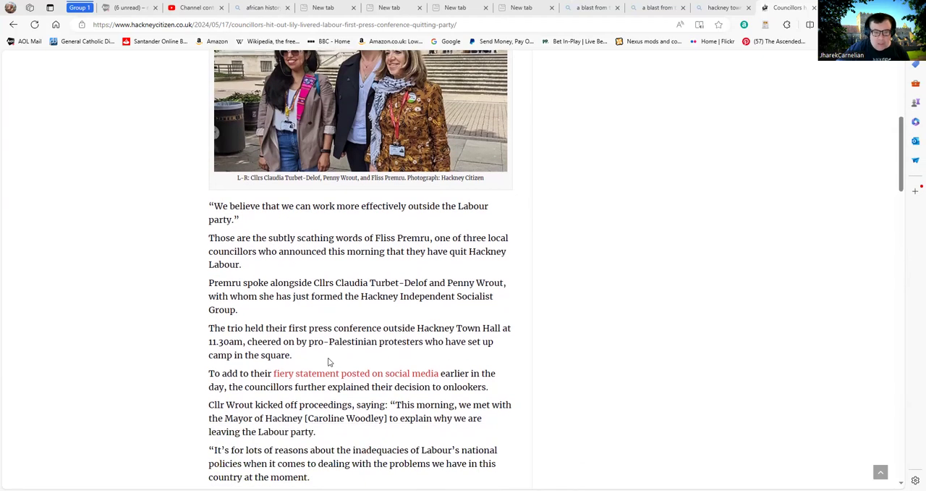
{"action": "mouse_move", "coordinate": [356, 365]}
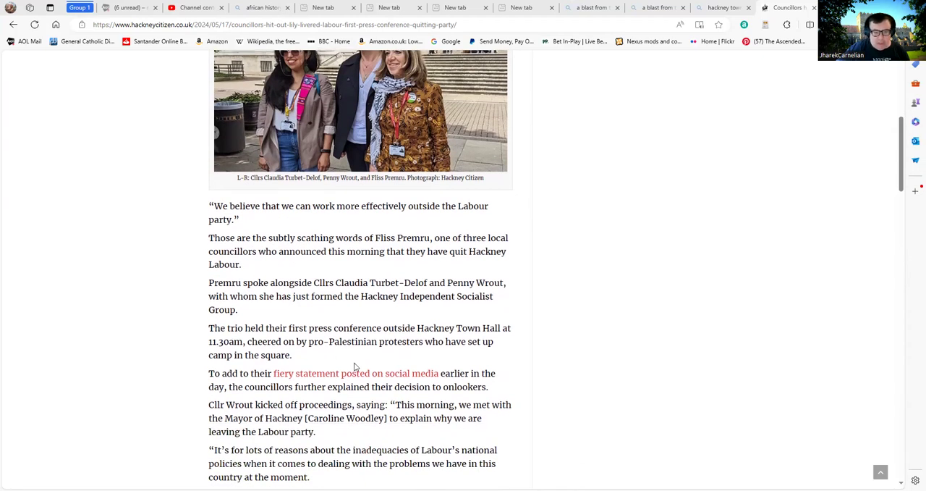
{"action": "mouse_move", "coordinate": [398, 351]}
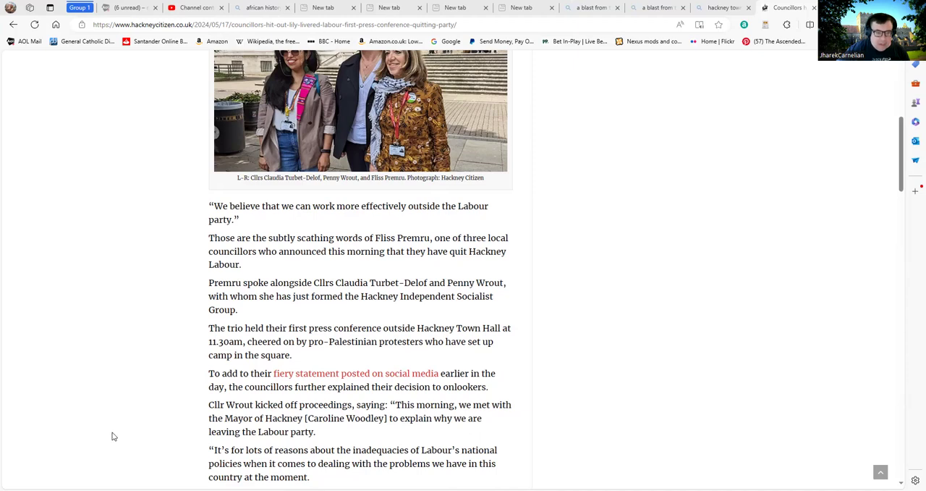
{"action": "mouse_move", "coordinate": [209, 417]}
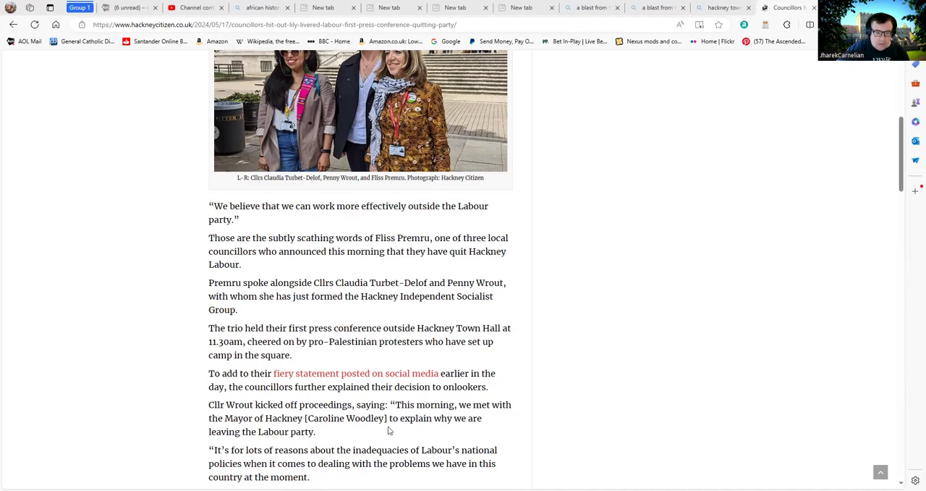
{"action": "mouse_move", "coordinate": [352, 432]}
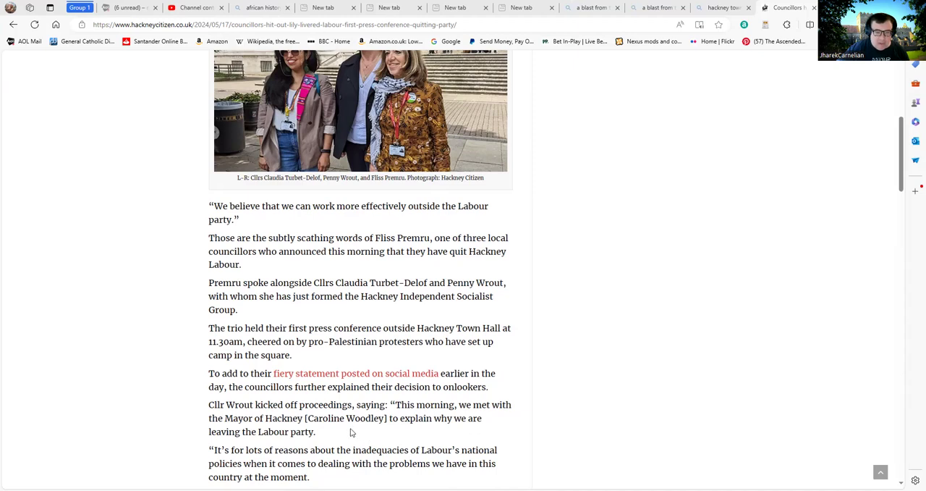
{"action": "mouse_move", "coordinate": [334, 432]}
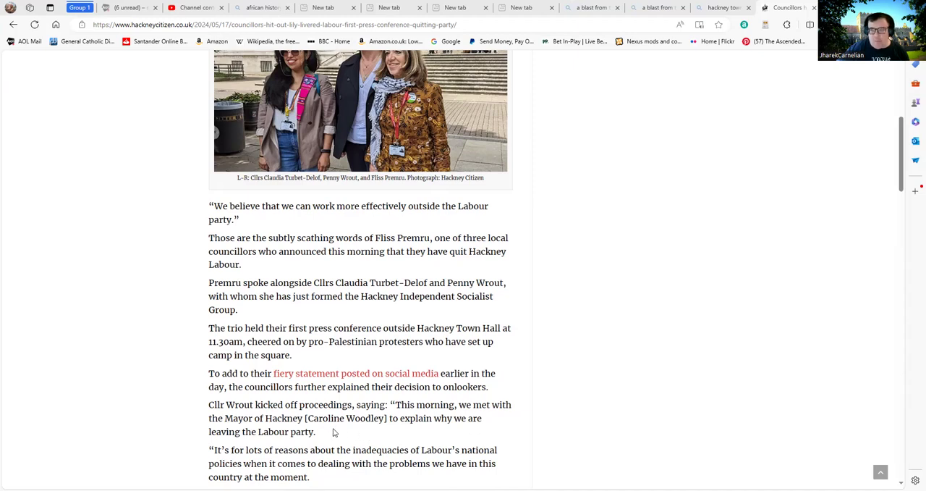
{"action": "mouse_move", "coordinate": [341, 443]}
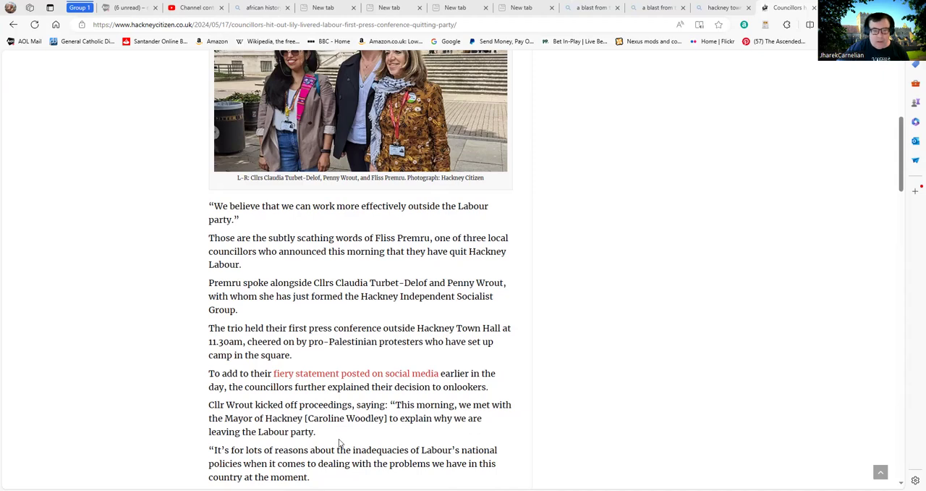
{"action": "mouse_move", "coordinate": [377, 431]}
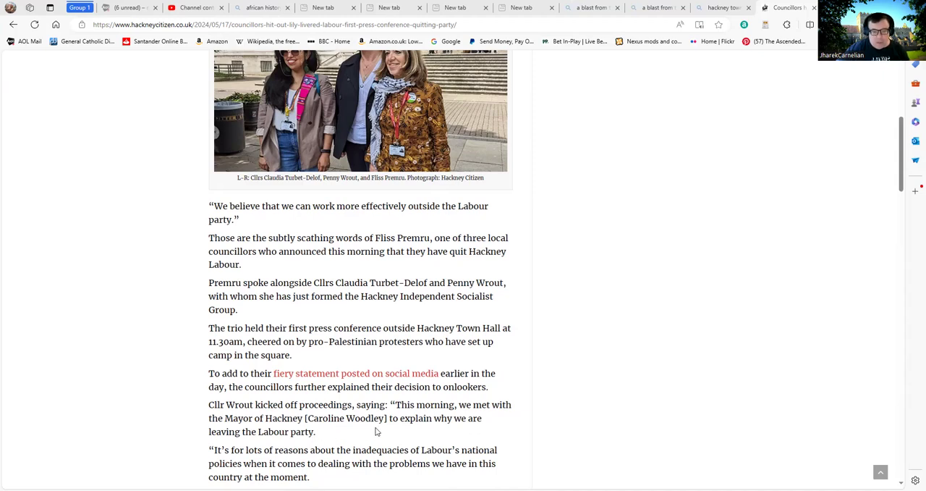
{"action": "mouse_move", "coordinate": [343, 424]}
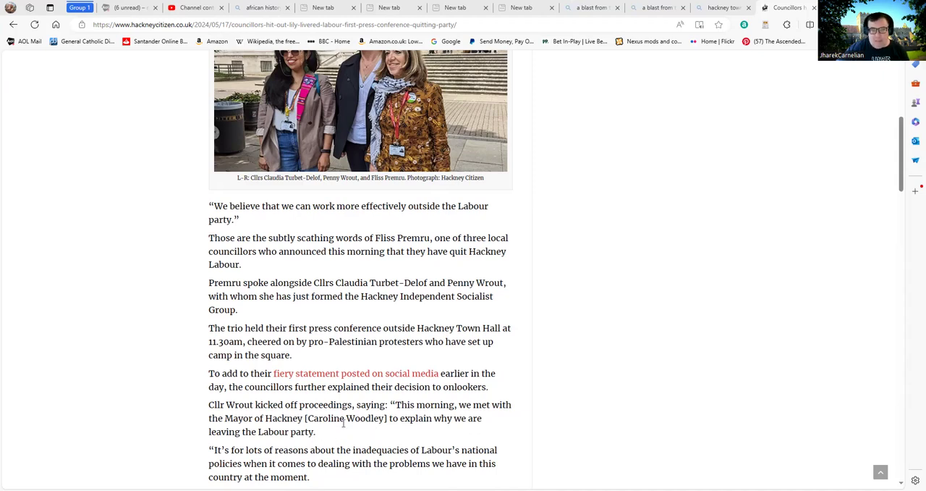
{"action": "mouse_move", "coordinate": [372, 432]}
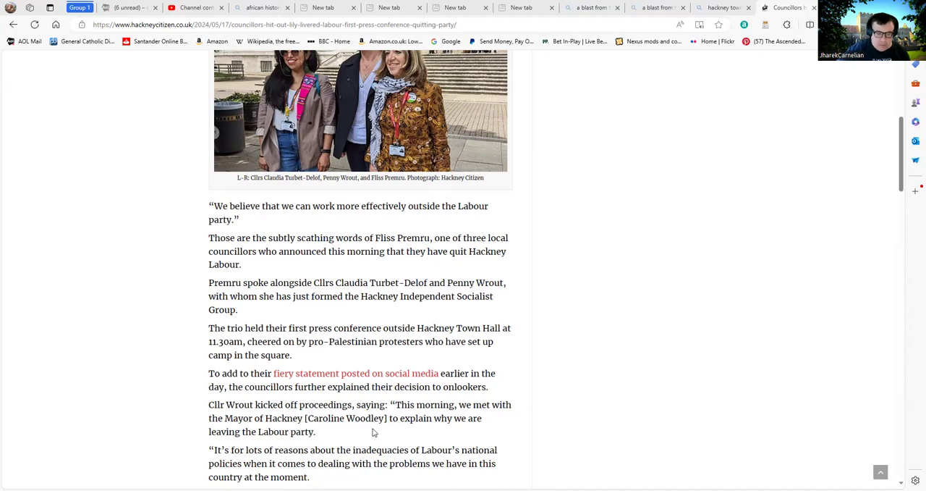
{"action": "mouse_move", "coordinate": [354, 431]}
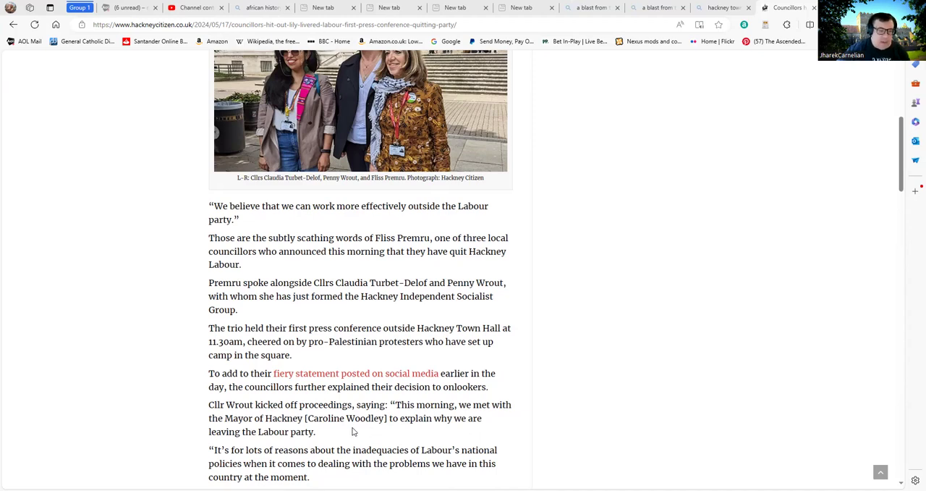
{"action": "scroll", "scroll_direction": "down", "scroll_amount": 3}
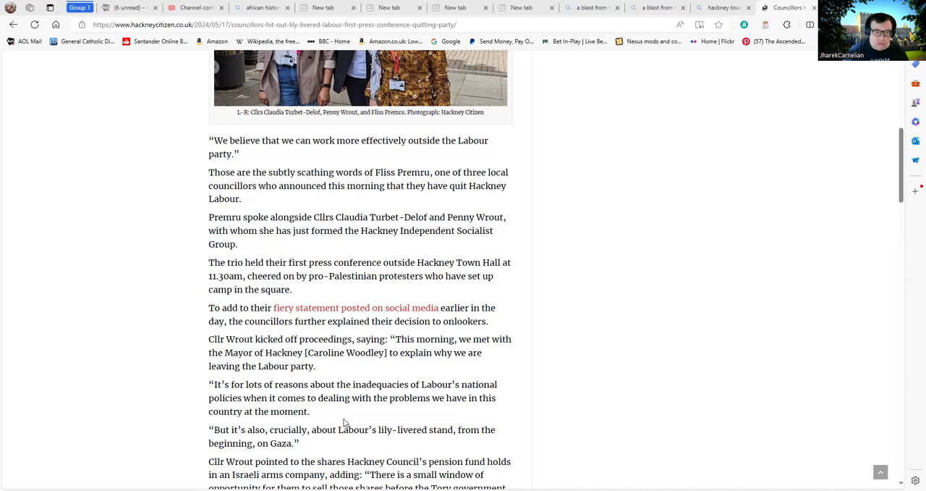
{"action": "scroll", "scroll_direction": "down", "scroll_amount": 3}
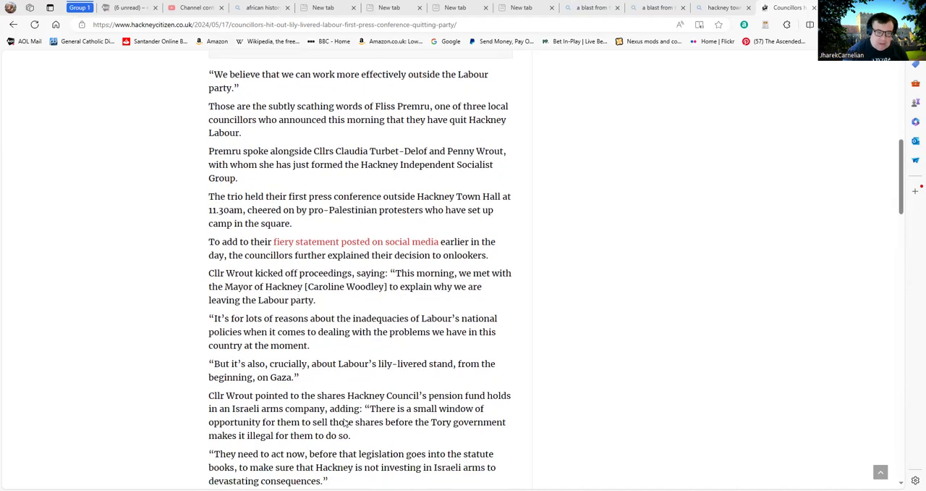
{"action": "mouse_move", "coordinate": [292, 332]}
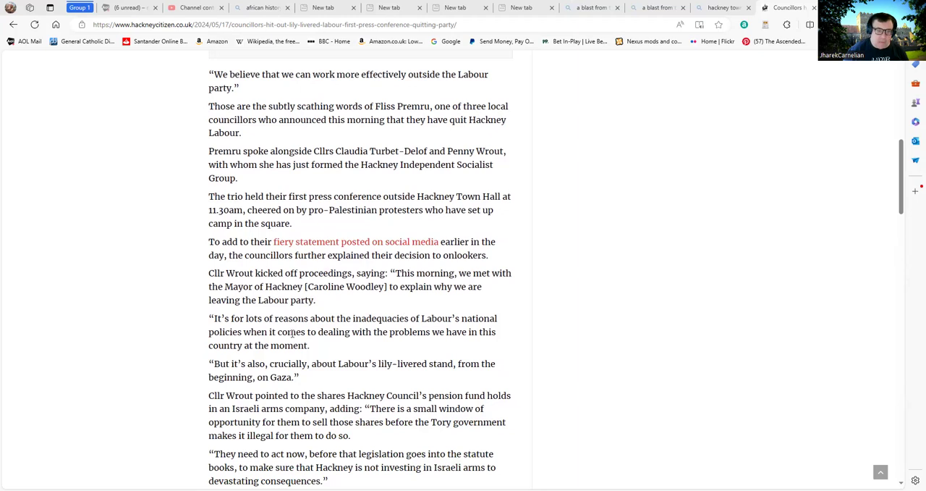
{"action": "scroll", "scroll_direction": "down", "scroll_amount": 3}
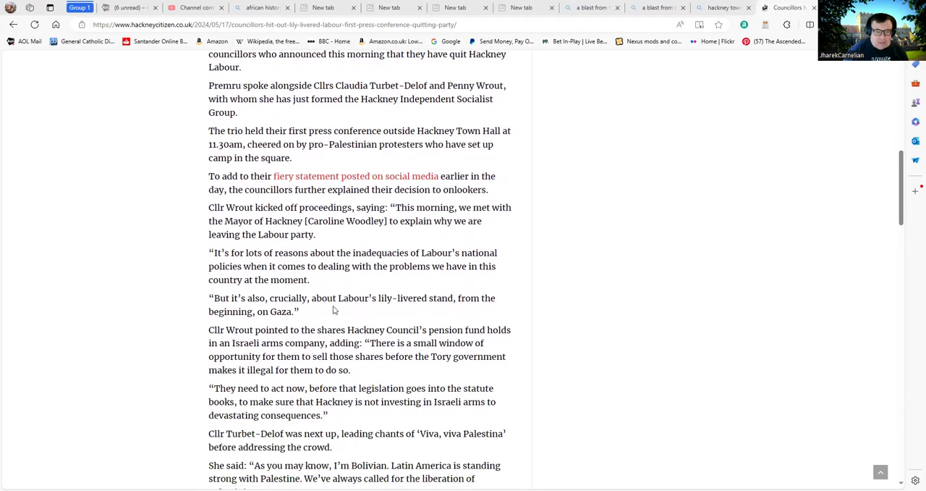
{"action": "mouse_move", "coordinate": [346, 318]}
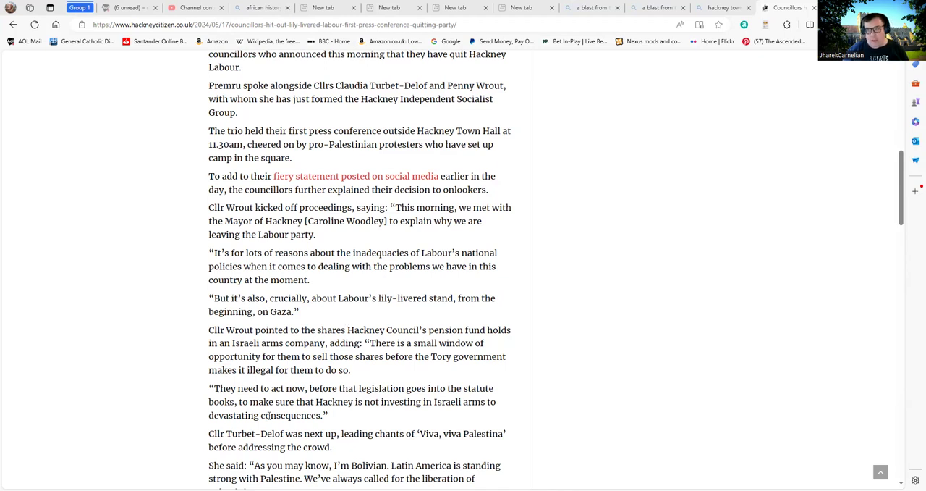
{"action": "mouse_move", "coordinate": [241, 466]}
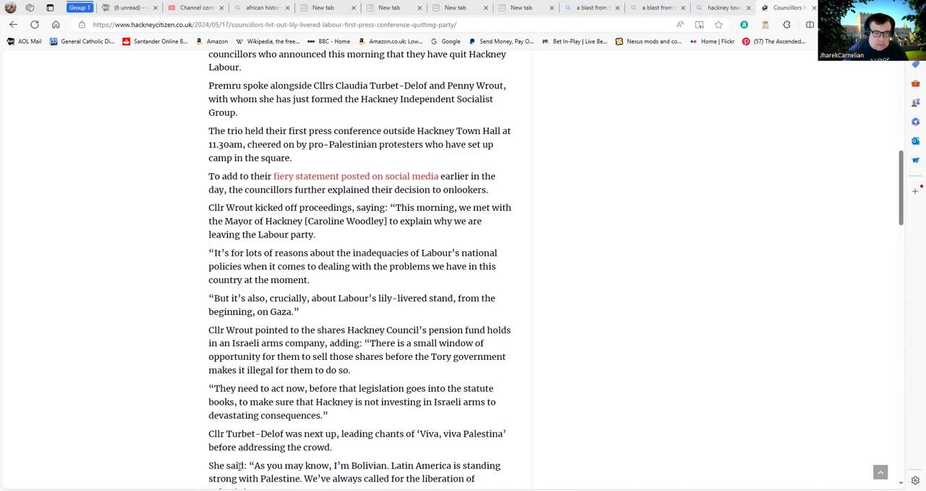
{"action": "mouse_move", "coordinate": [382, 360]}
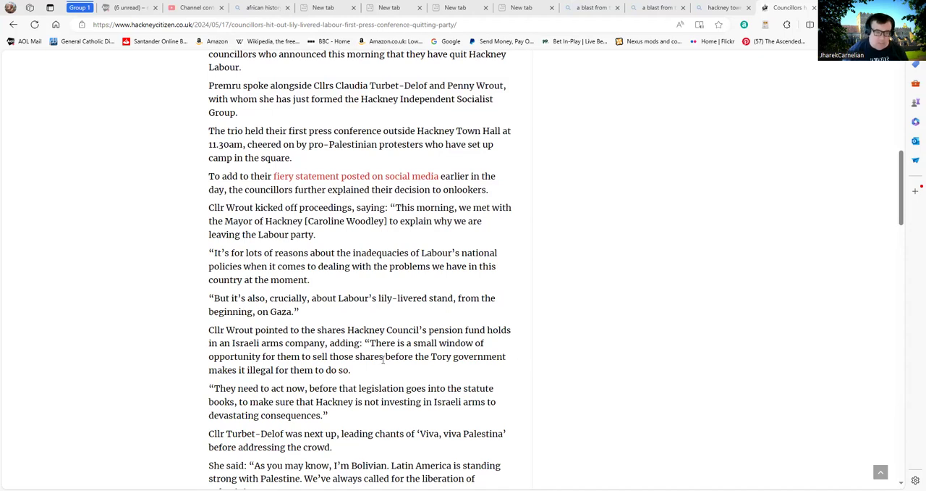
{"action": "mouse_move", "coordinate": [373, 376]}
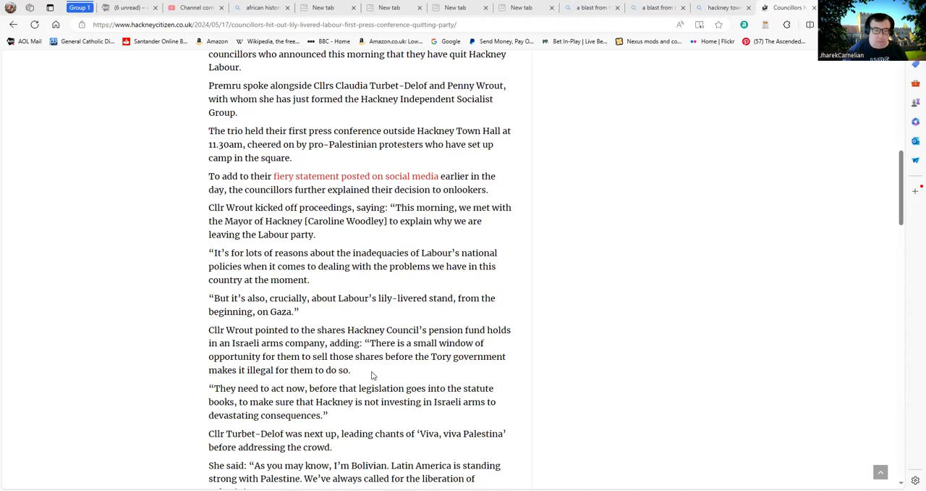
{"action": "mouse_move", "coordinate": [368, 379]}
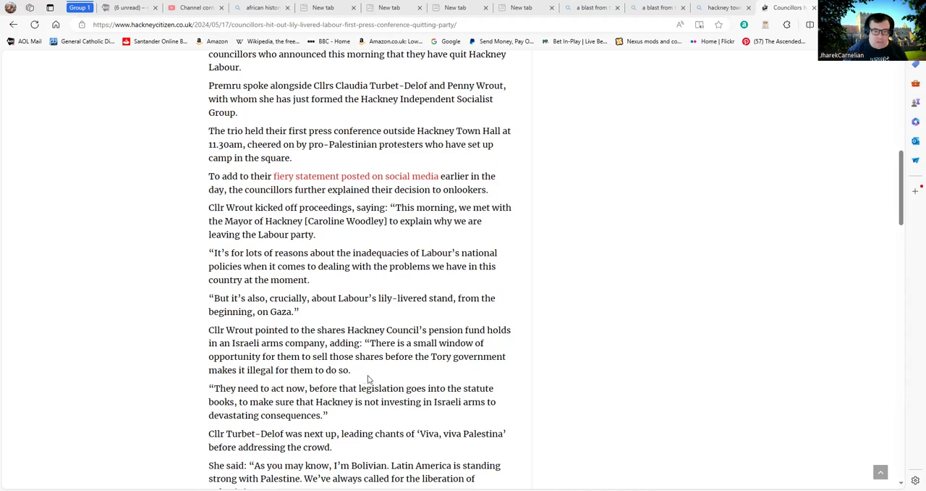
{"action": "scroll", "scroll_direction": "down", "scroll_amount": 3}
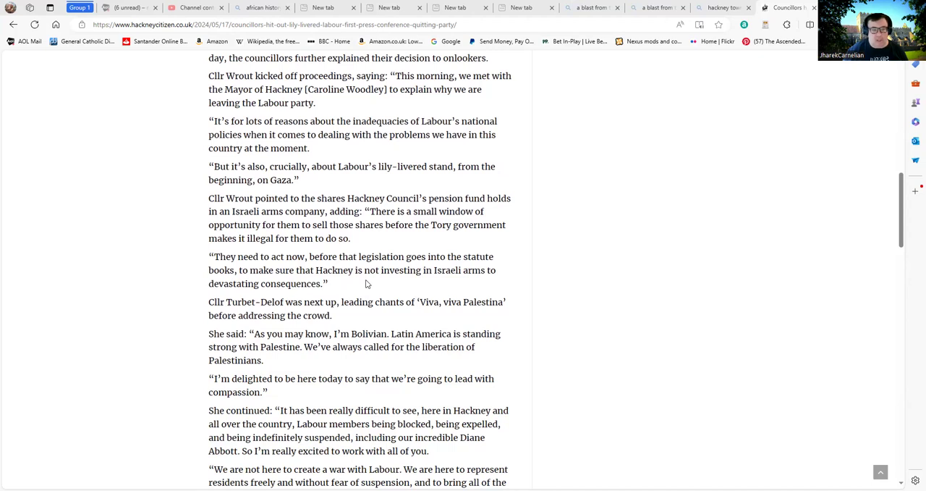
{"action": "mouse_move", "coordinate": [338, 292]}
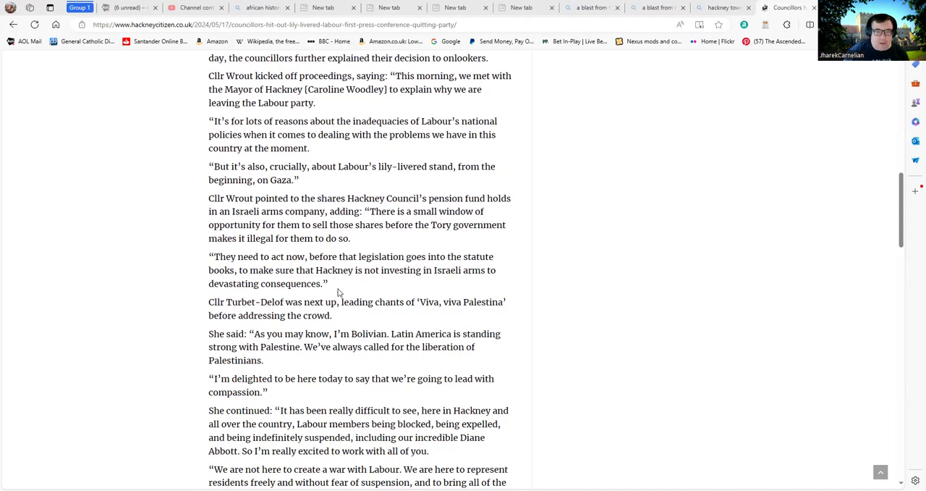
{"action": "mouse_move", "coordinate": [352, 289]}
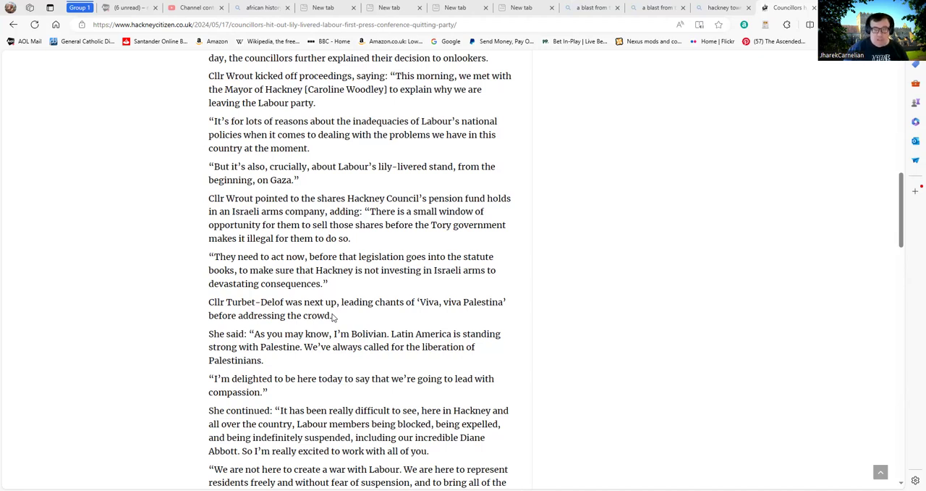
{"action": "mouse_move", "coordinate": [352, 317]}
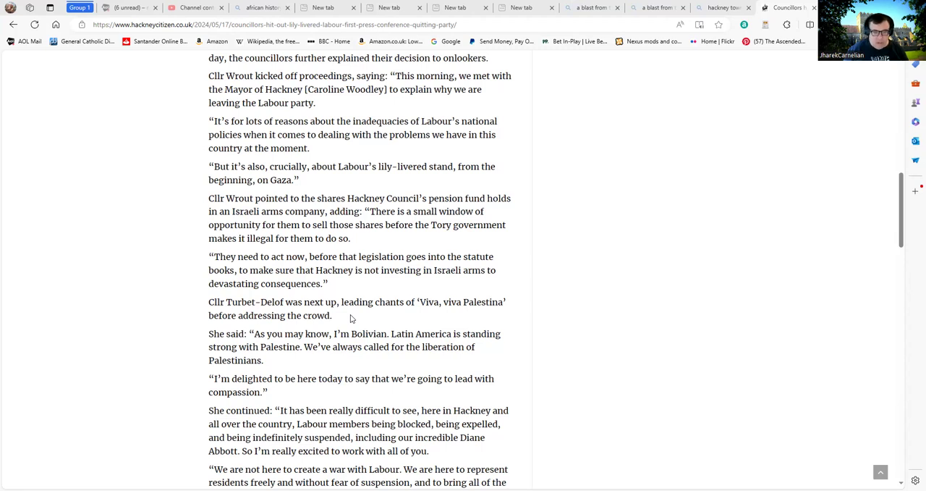
{"action": "scroll", "scroll_direction": "down", "scroll_amount": 3}
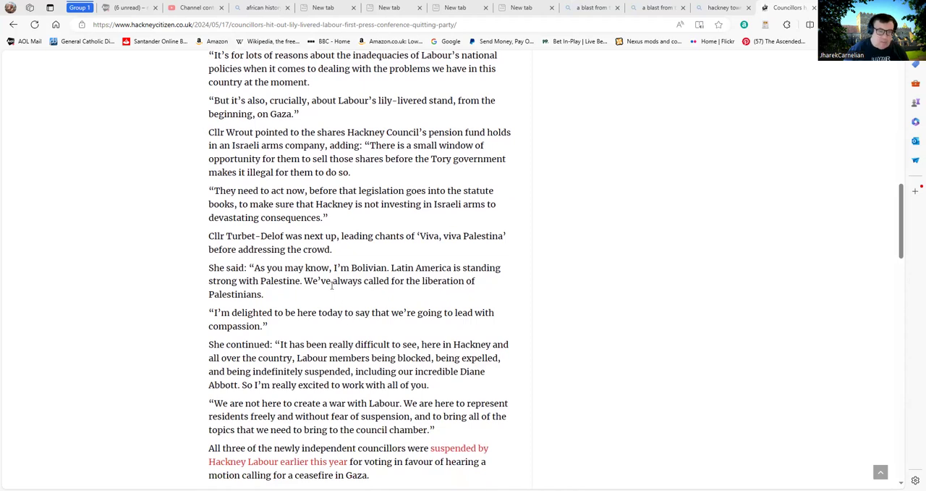
{"action": "mouse_move", "coordinate": [343, 298]}
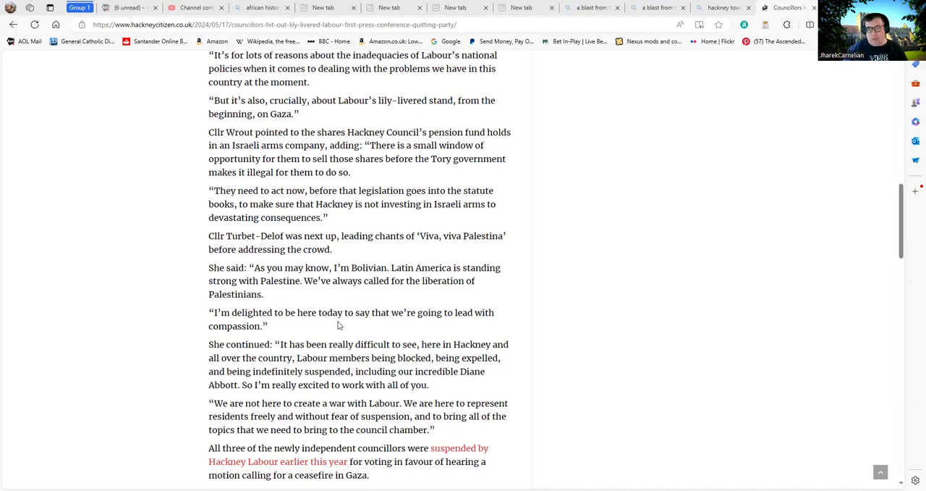
{"action": "mouse_move", "coordinate": [337, 333]}
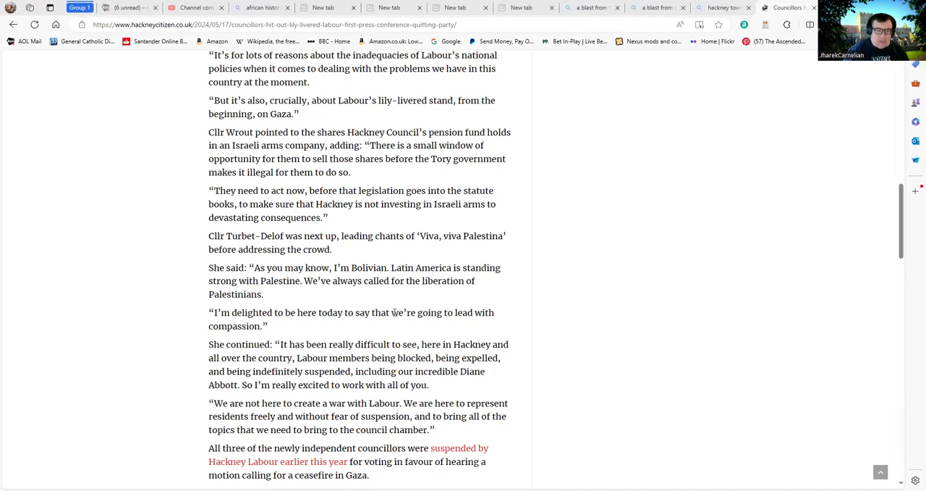
{"action": "mouse_move", "coordinate": [338, 330]}
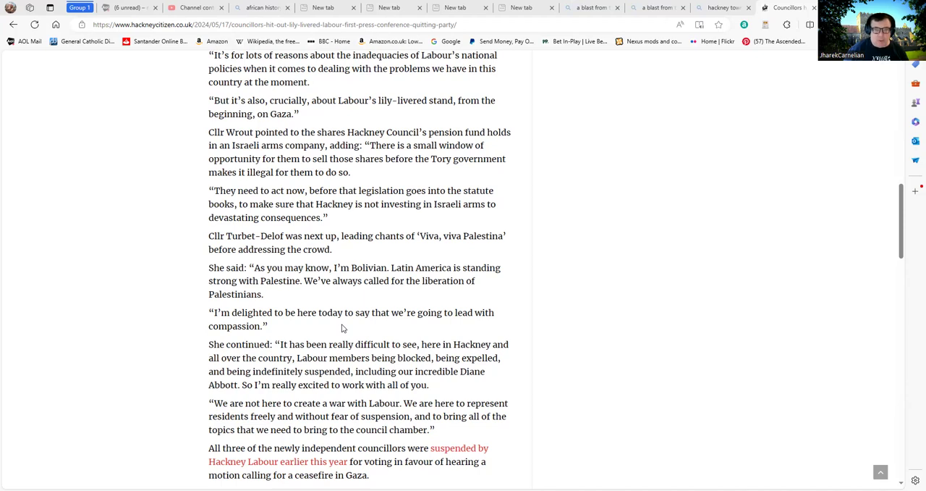
{"action": "mouse_move", "coordinate": [309, 333]}
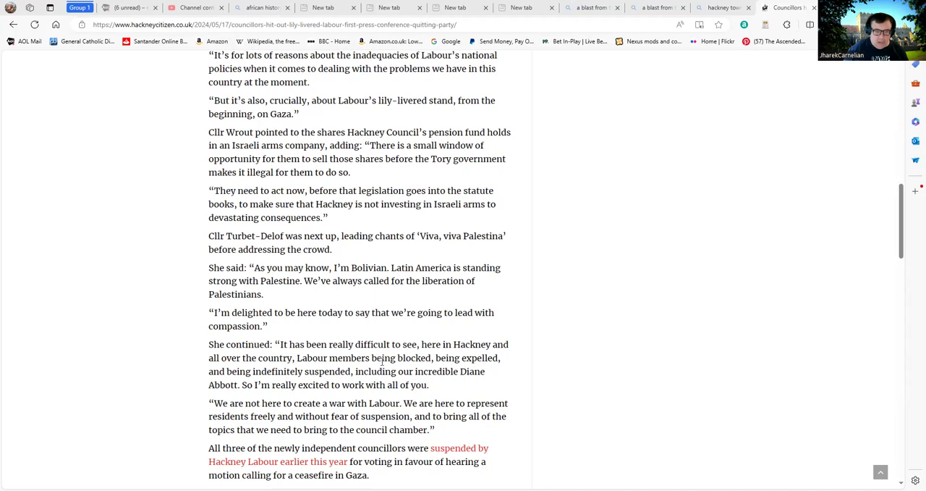
{"action": "mouse_move", "coordinate": [464, 372]}
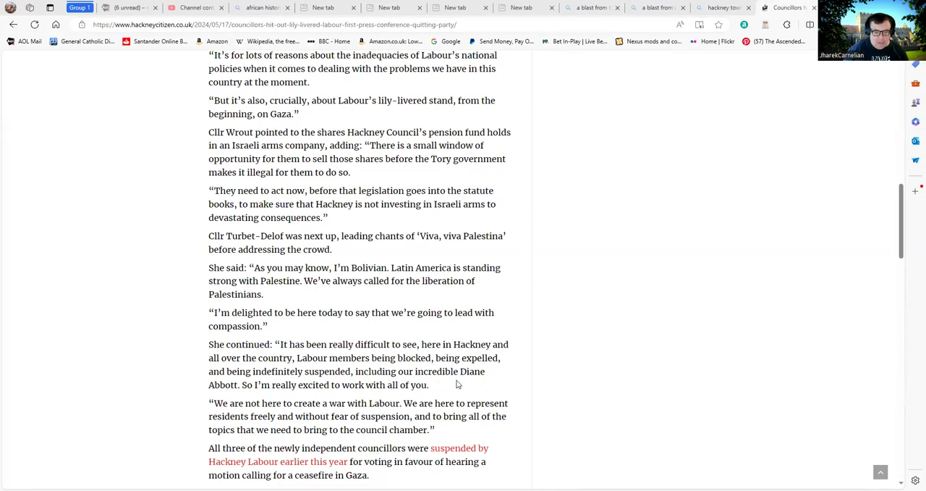
{"action": "mouse_move", "coordinate": [479, 381]}
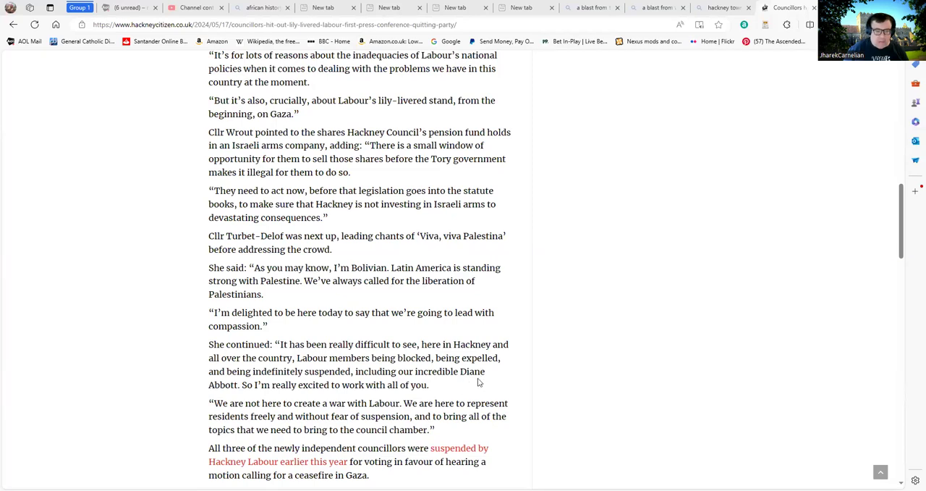
{"action": "mouse_move", "coordinate": [481, 389]}
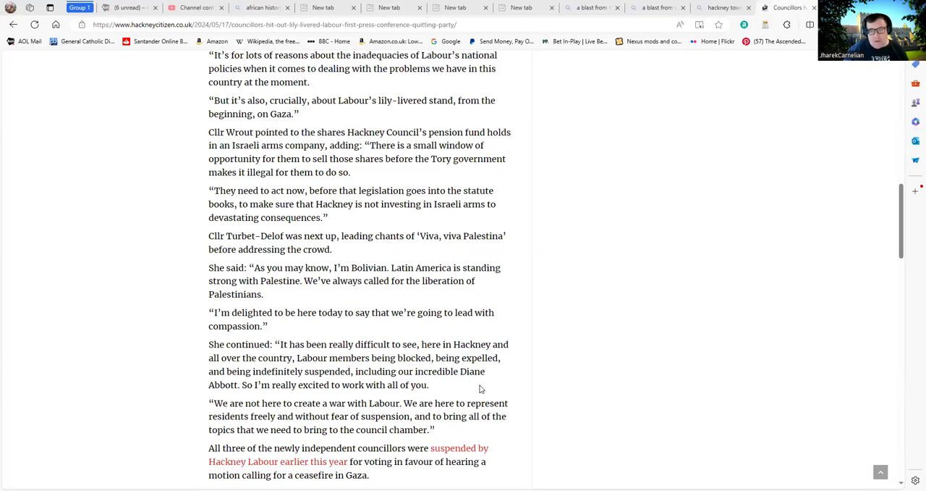
{"action": "mouse_move", "coordinate": [472, 376]}
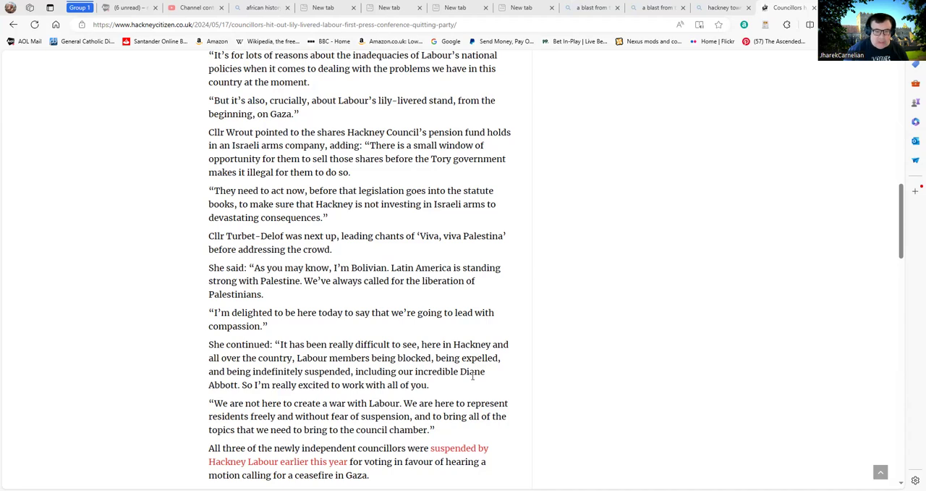
{"action": "mouse_move", "coordinate": [480, 391]}
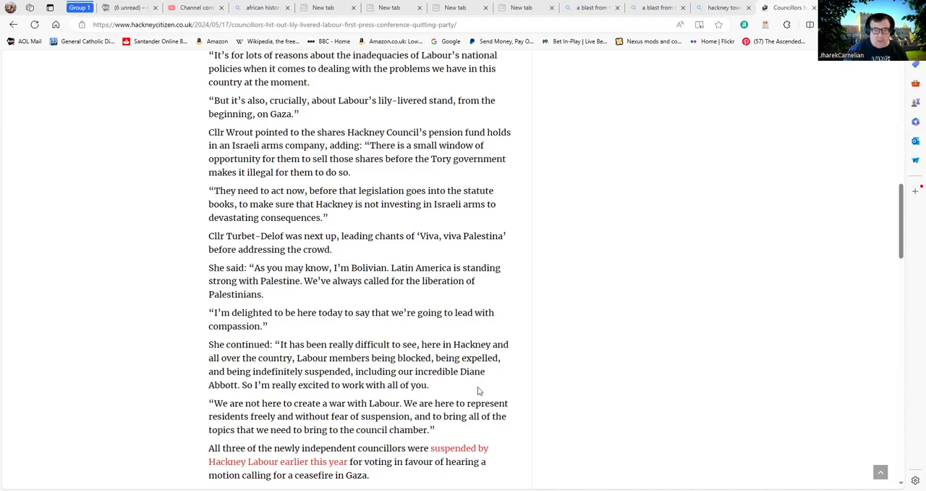
{"action": "mouse_move", "coordinate": [472, 391]}
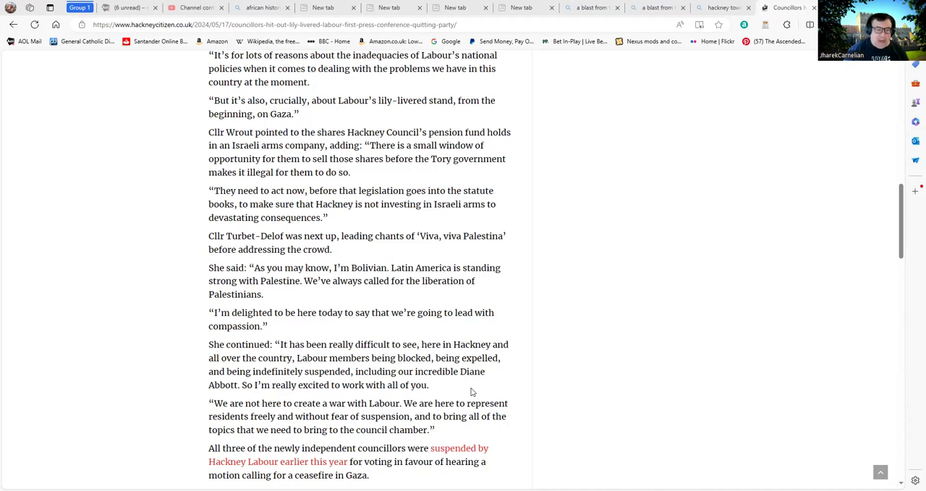
{"action": "mouse_move", "coordinate": [475, 386]}
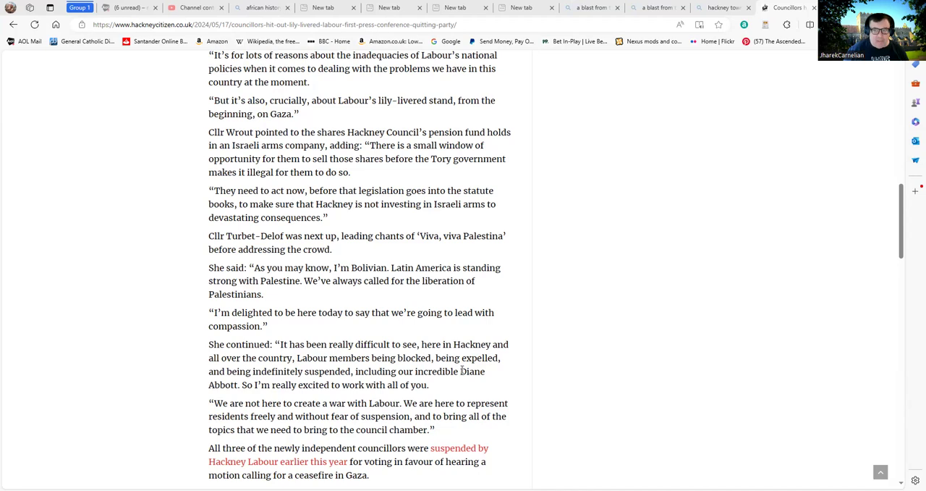
{"action": "mouse_move", "coordinate": [468, 385]}
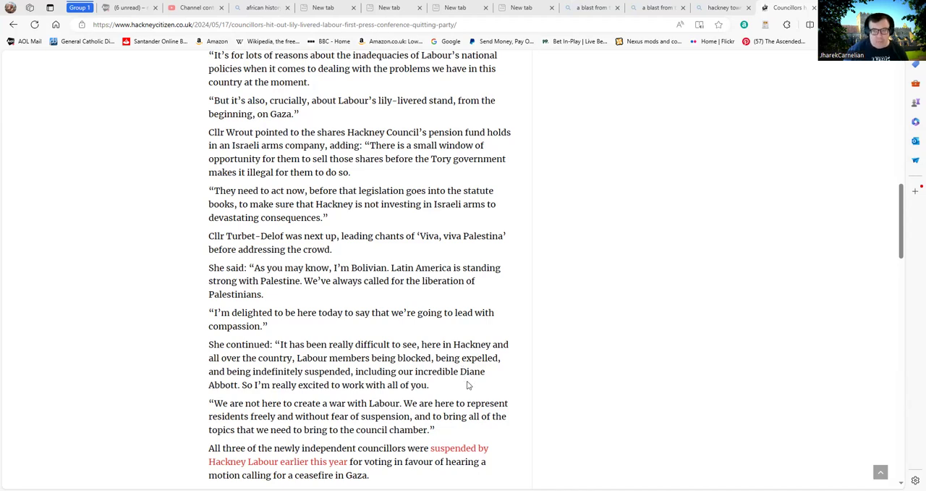
{"action": "mouse_move", "coordinate": [421, 375]}
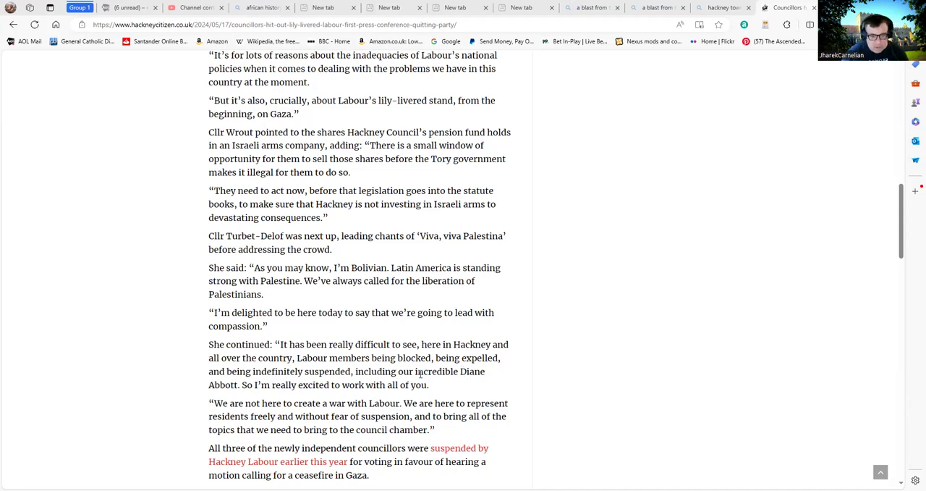
{"action": "mouse_move", "coordinate": [427, 397]}
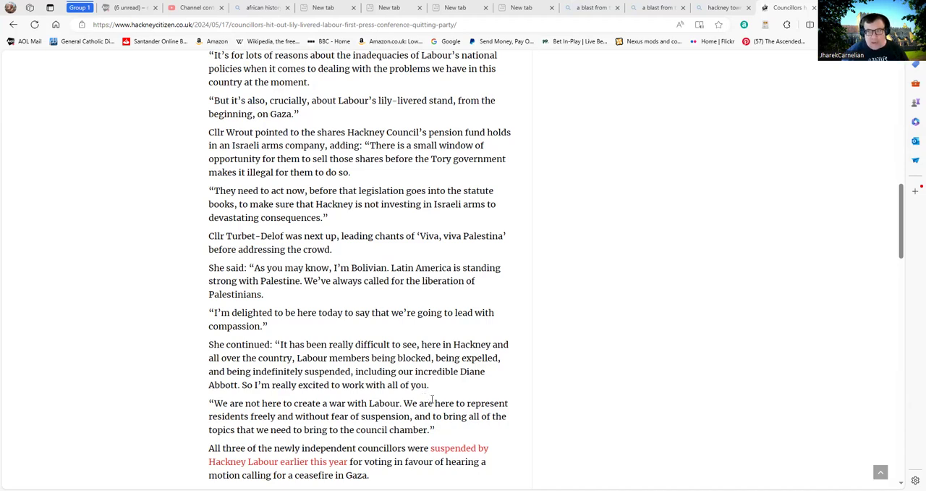
{"action": "mouse_move", "coordinate": [423, 397]}
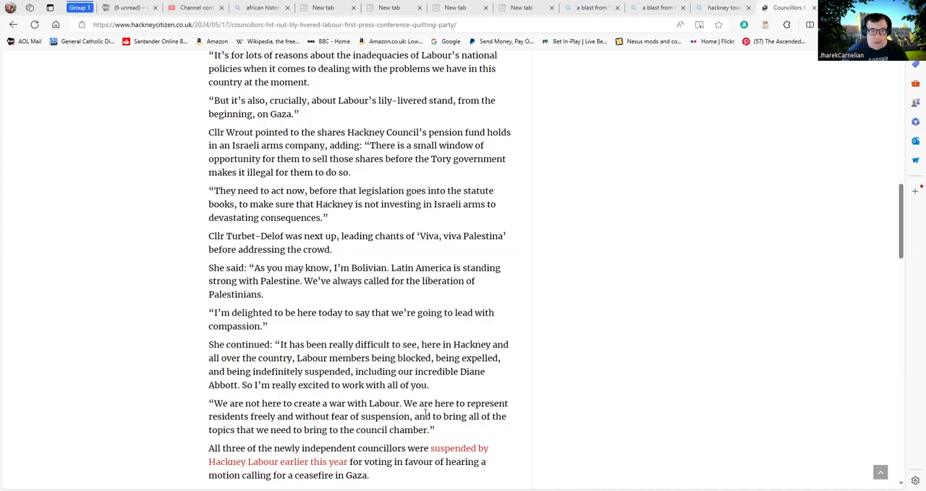
{"action": "scroll", "scroll_direction": "down", "scroll_amount": 3}
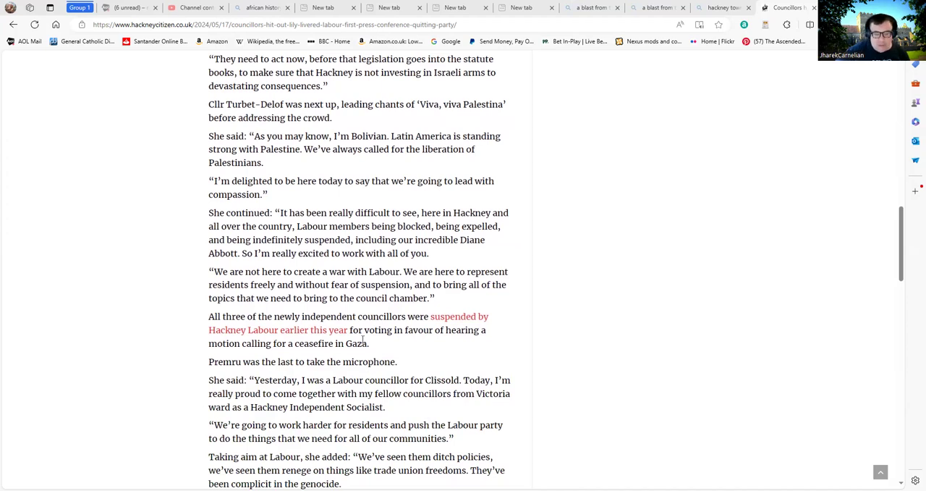
{"action": "scroll", "scroll_direction": "down", "scroll_amount": 3}
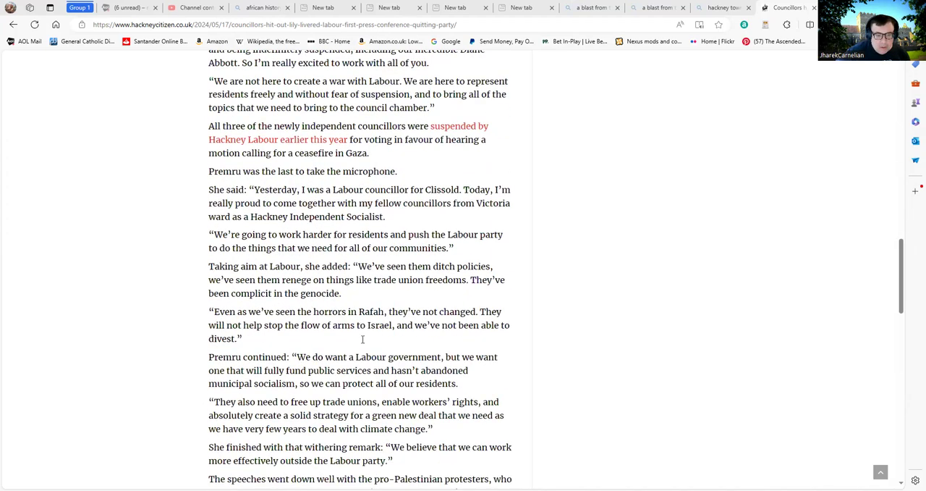
{"action": "scroll", "scroll_direction": "down", "scroll_amount": 3}
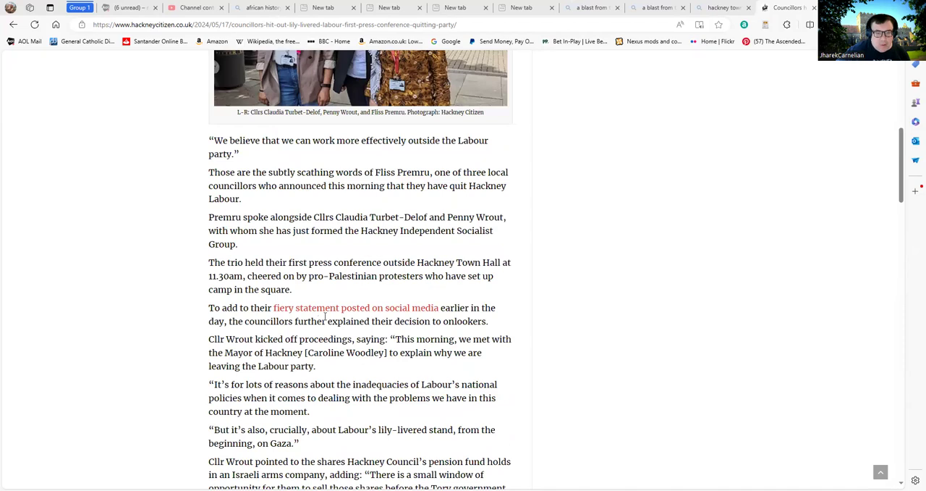
{"action": "mouse_move", "coordinate": [334, 315]}
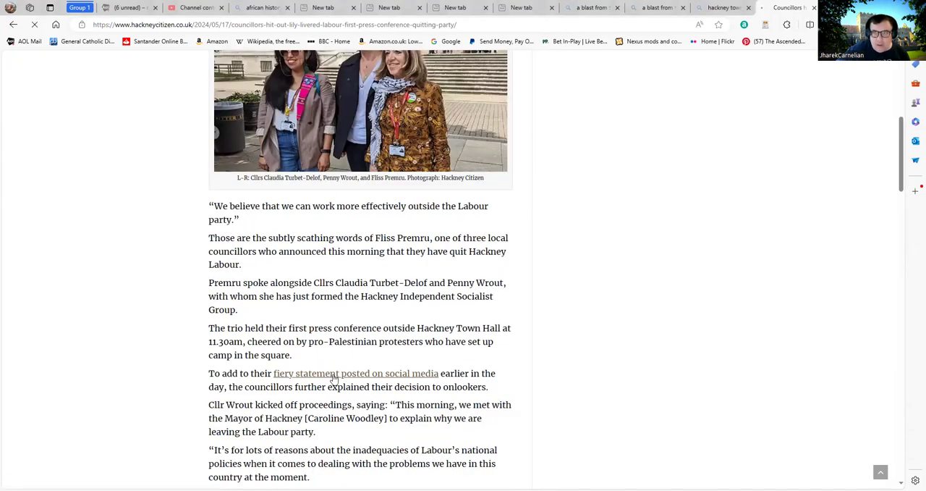
Open the linked 'fiery statement' article and highlight the councillors' statement posted on X.
{"action": "left_click", "coordinate": [355, 373]}
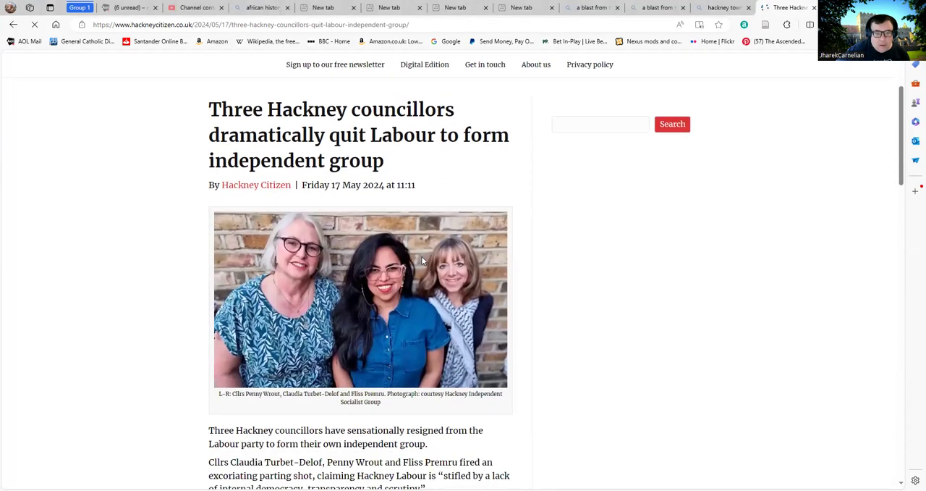
{"action": "scroll", "scroll_direction": "down", "scroll_amount": 3}
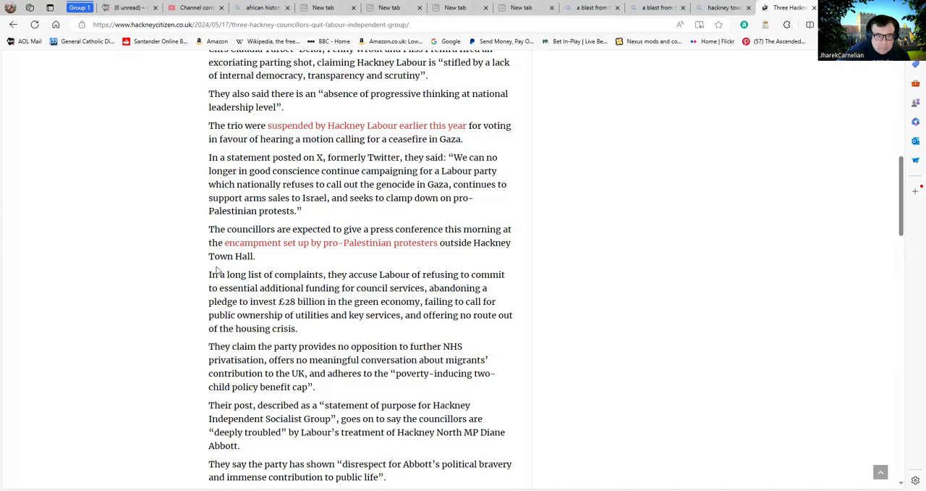
{"action": "scroll", "scroll_direction": "down", "scroll_amount": 3}
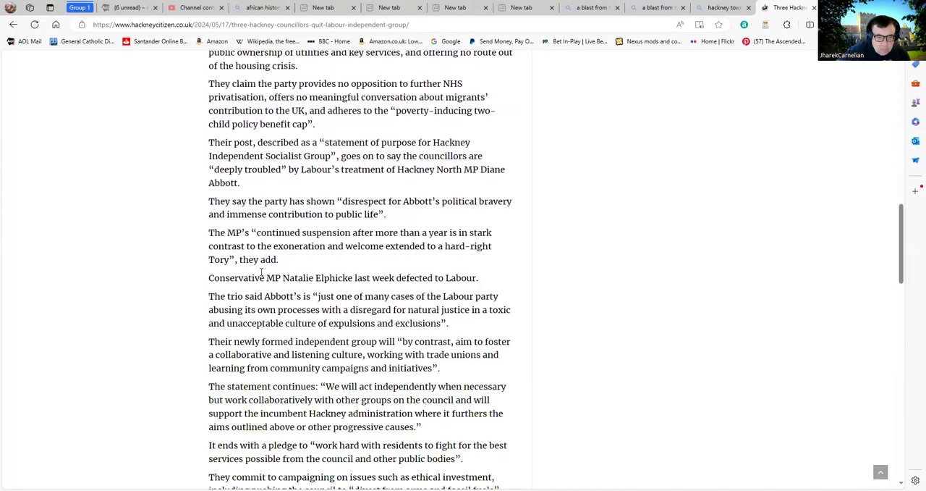
{"action": "scroll", "scroll_direction": "down", "scroll_amount": 3}
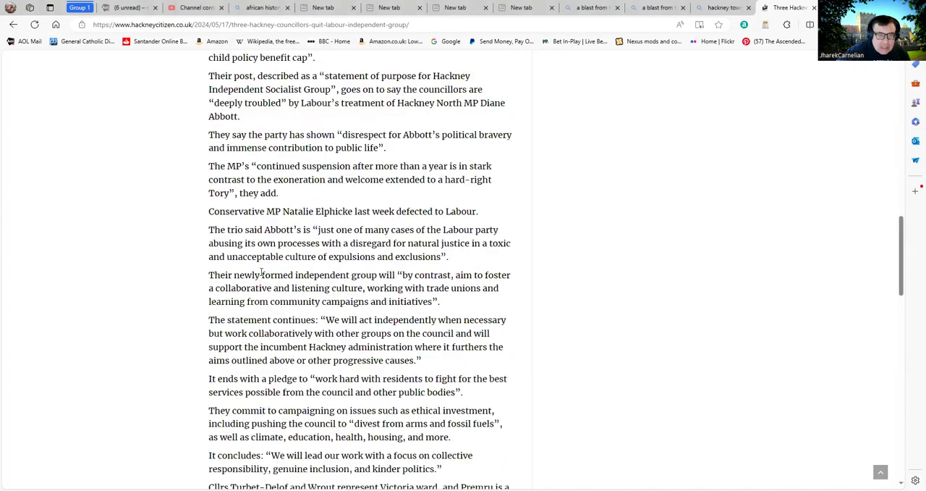
{"action": "scroll", "scroll_direction": "up", "scroll_amount": 3}
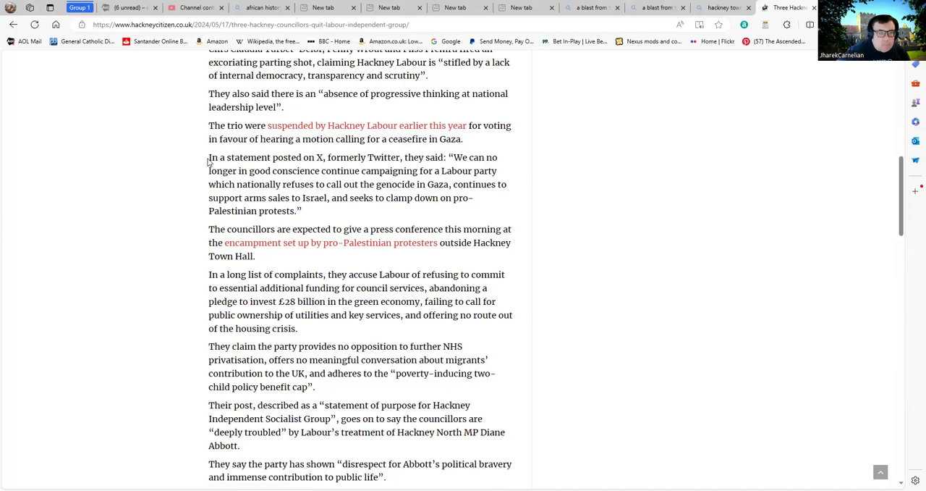
{"action": "left_click_drag", "start_coordinate": [208, 157], "coordinate": [302, 211]}
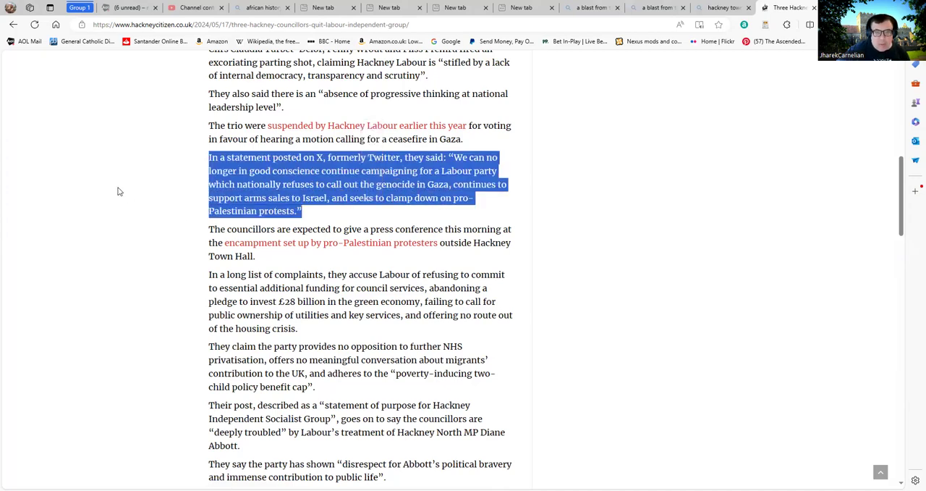
{"action": "mouse_move", "coordinate": [128, 199]}
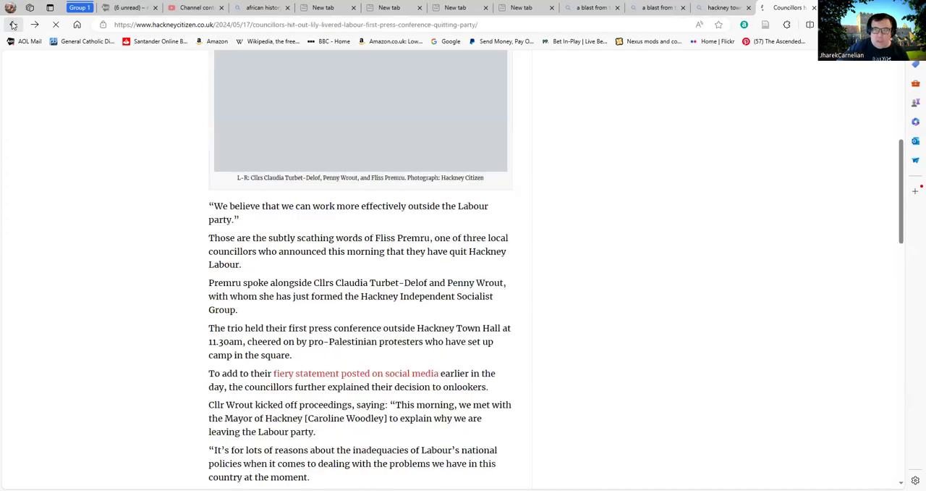
{"action": "scroll", "scroll_direction": "up", "scroll_amount": 3}
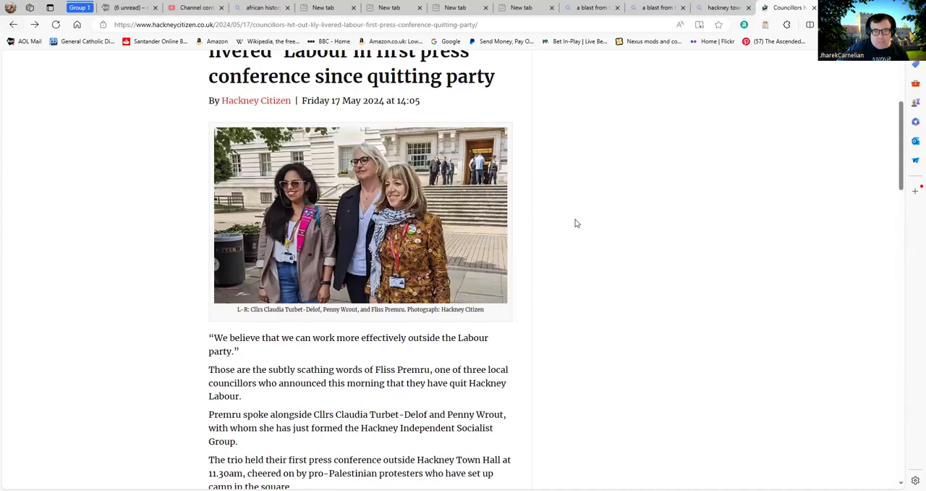
{"action": "scroll", "scroll_direction": "up", "scroll_amount": 3}
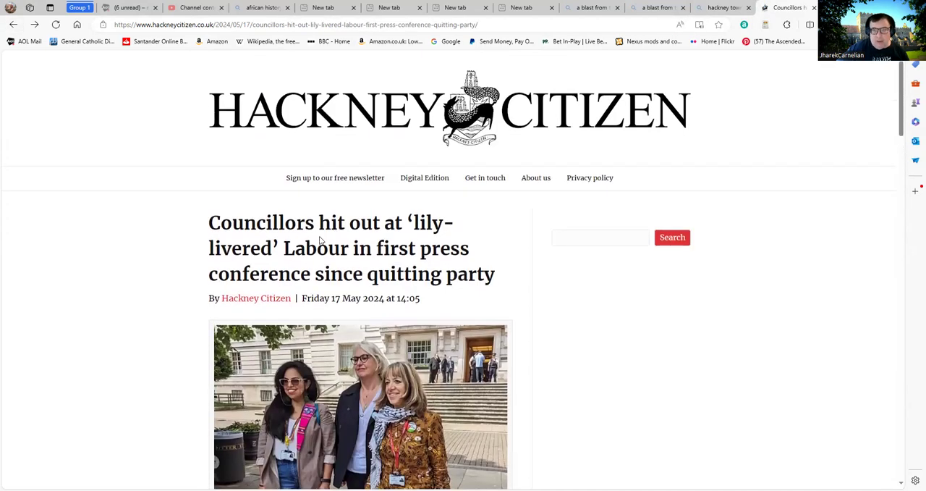
{"action": "mouse_move", "coordinate": [506, 247]}
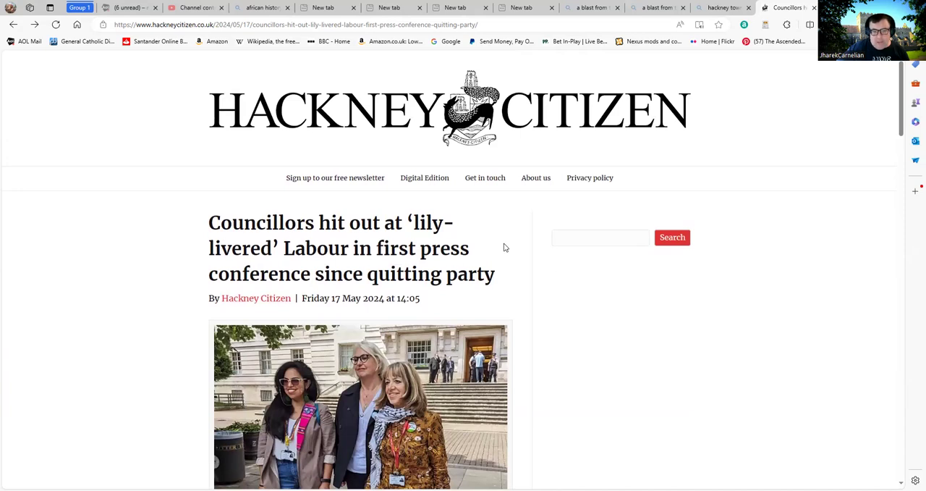
{"action": "mouse_move", "coordinate": [512, 267]}
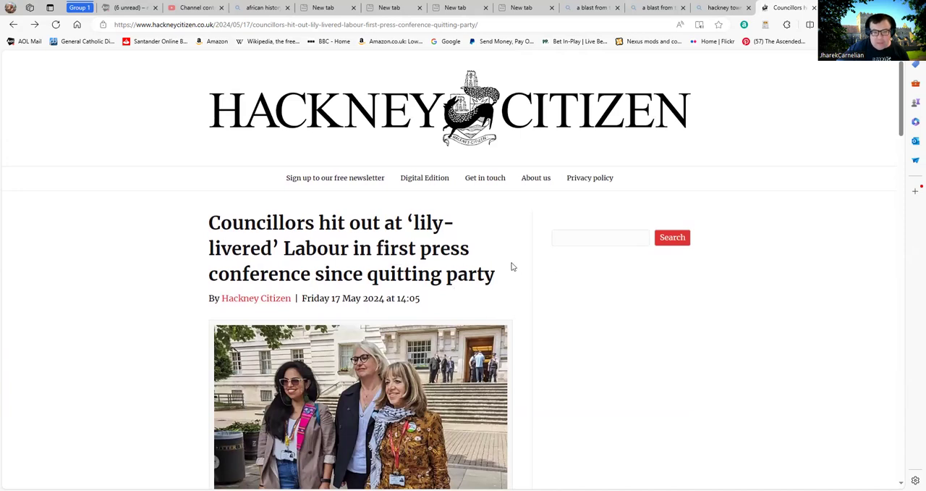
{"action": "mouse_move", "coordinate": [519, 260]}
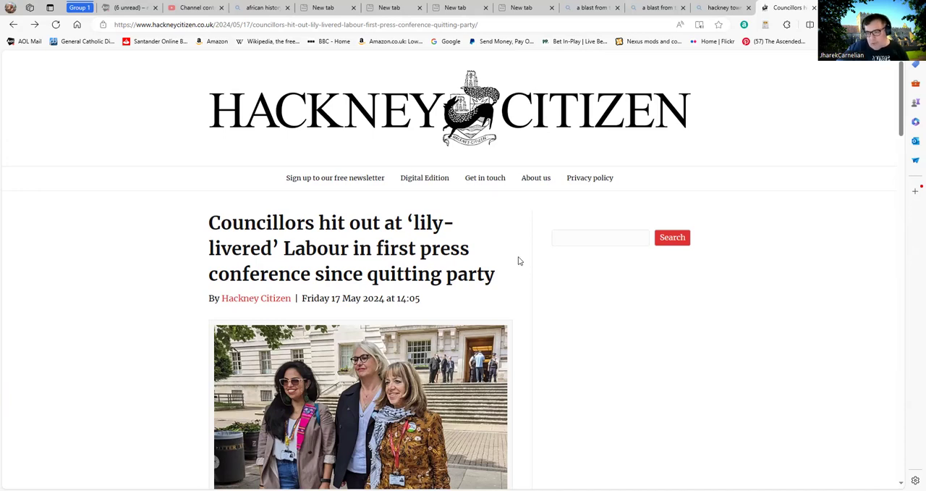
{"action": "mouse_move", "coordinate": [553, 347]}
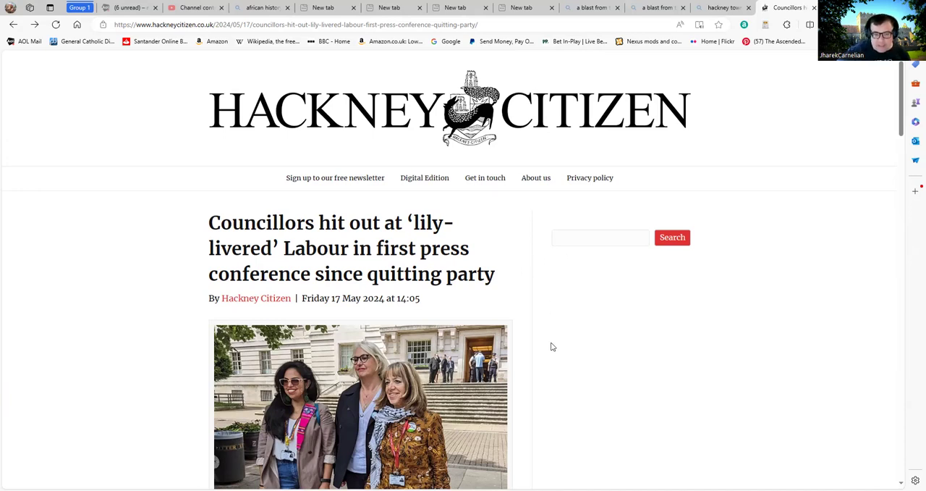
{"action": "mouse_move", "coordinate": [531, 313]}
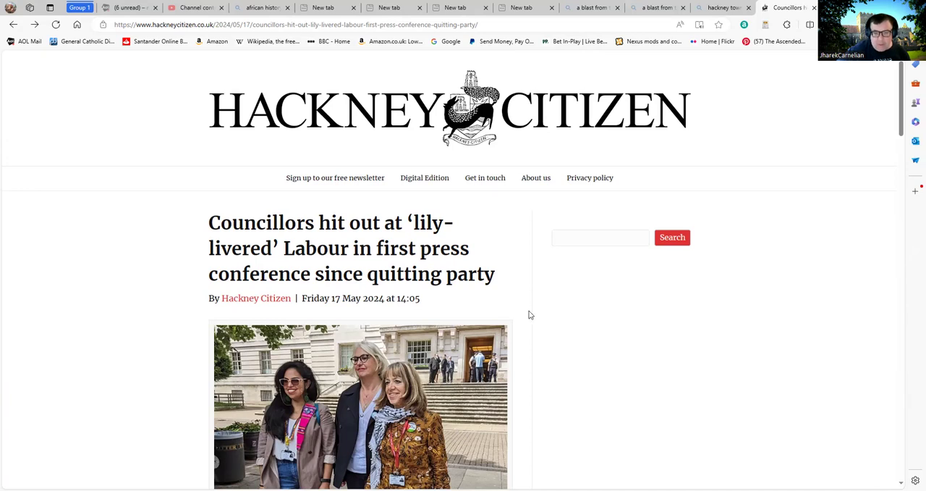
{"action": "mouse_move", "coordinate": [493, 314]}
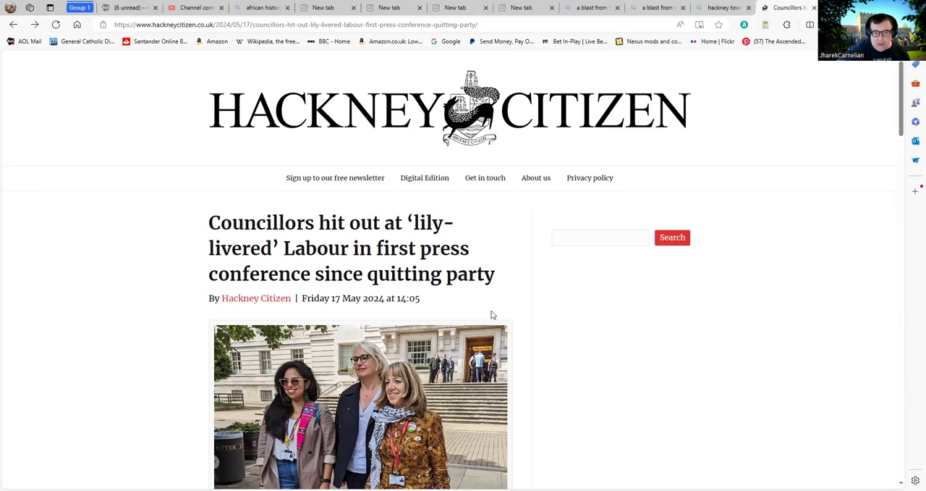
{"action": "mouse_move", "coordinate": [146, 181]}
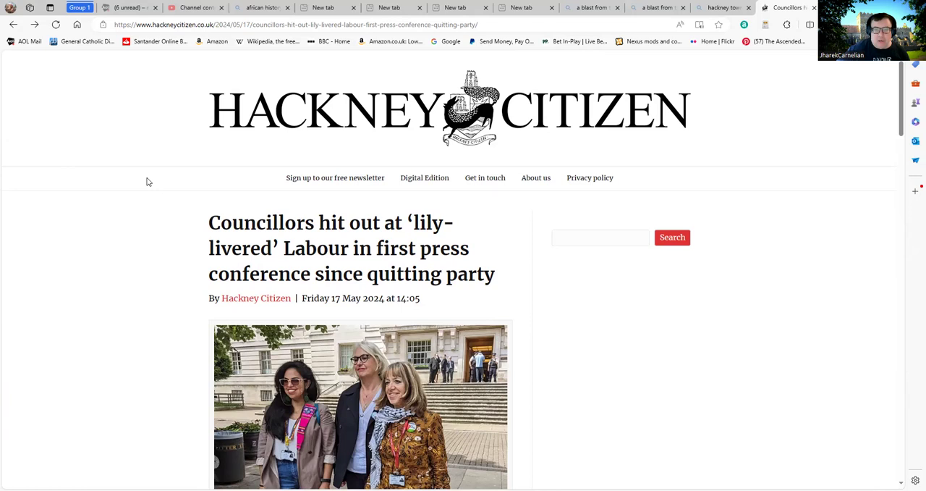
{"action": "mouse_move", "coordinate": [251, 156]}
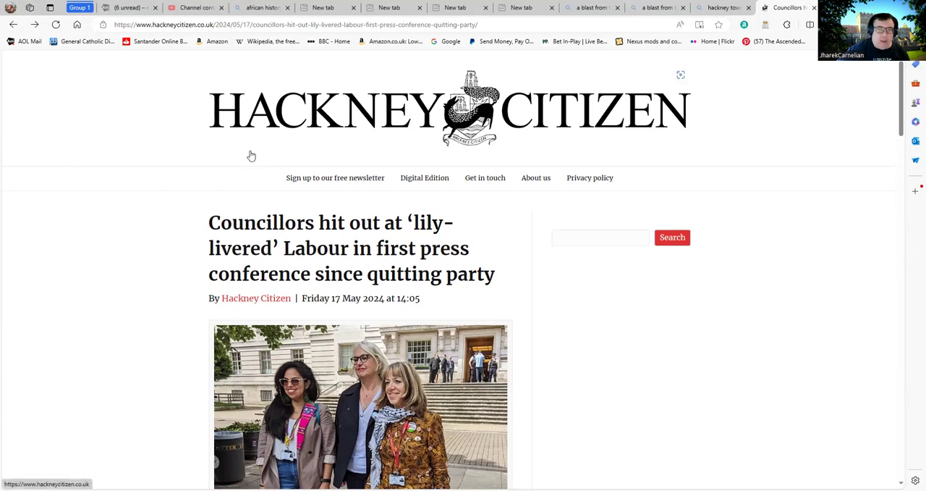